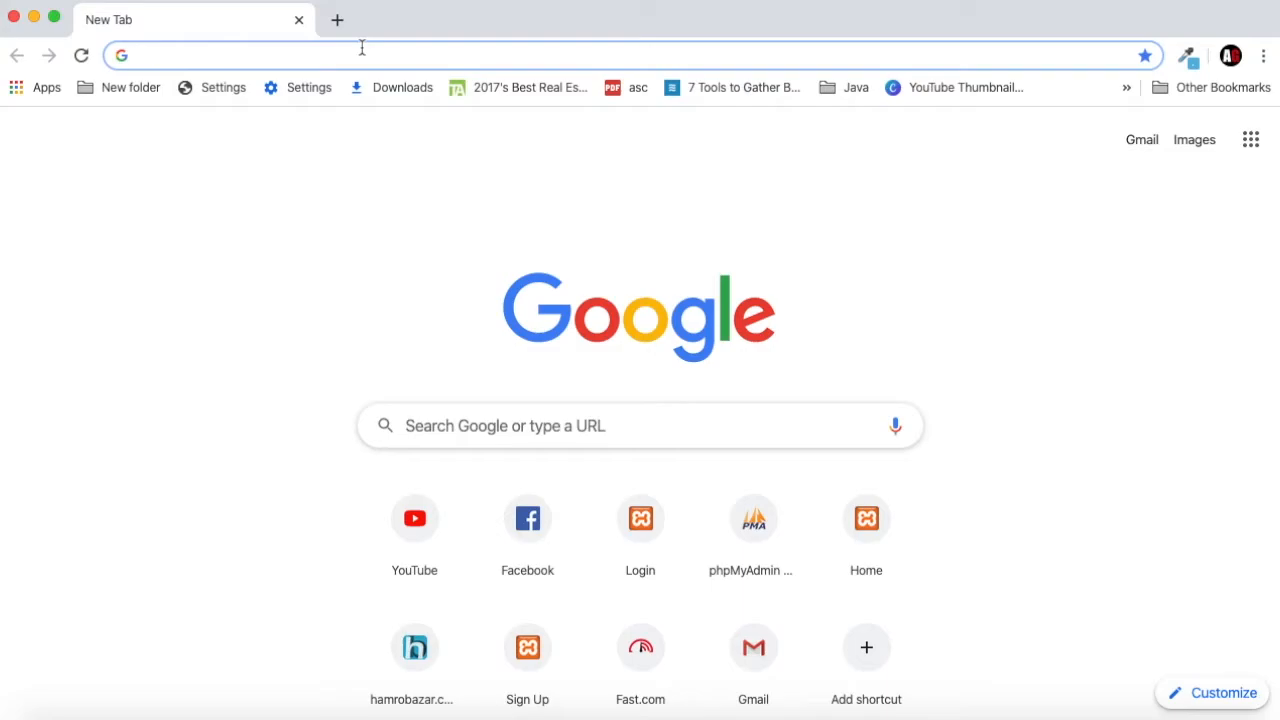
# - Navigate Chrome to the local Library Management System home page at localhost
pyautogui.click(300, 56)
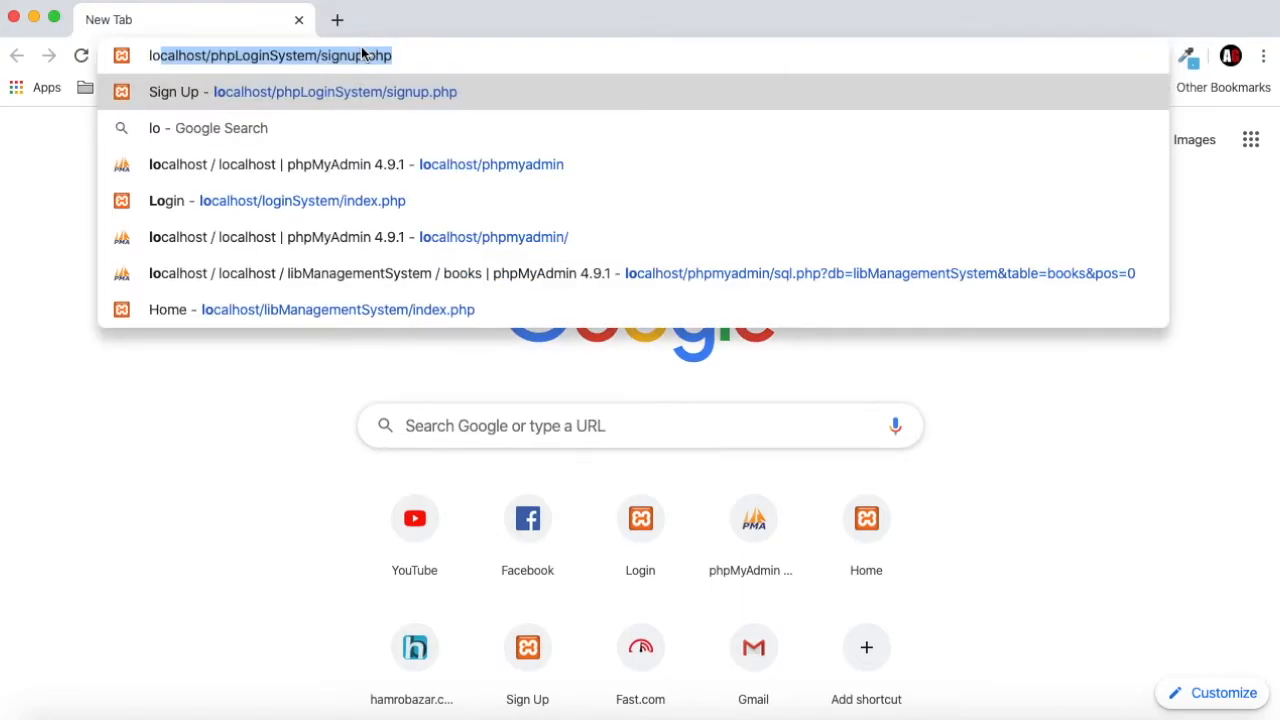
pyautogui.write('locl')
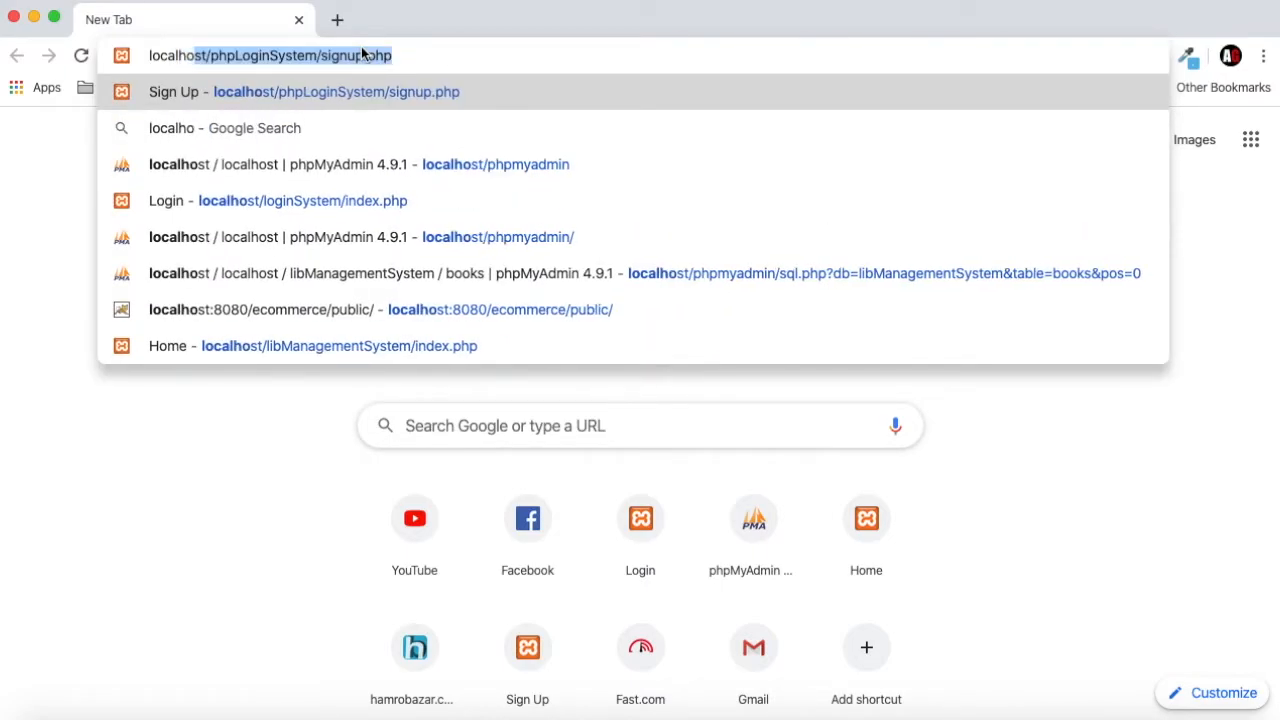
pyautogui.write('localhost/libraryManageSystem')
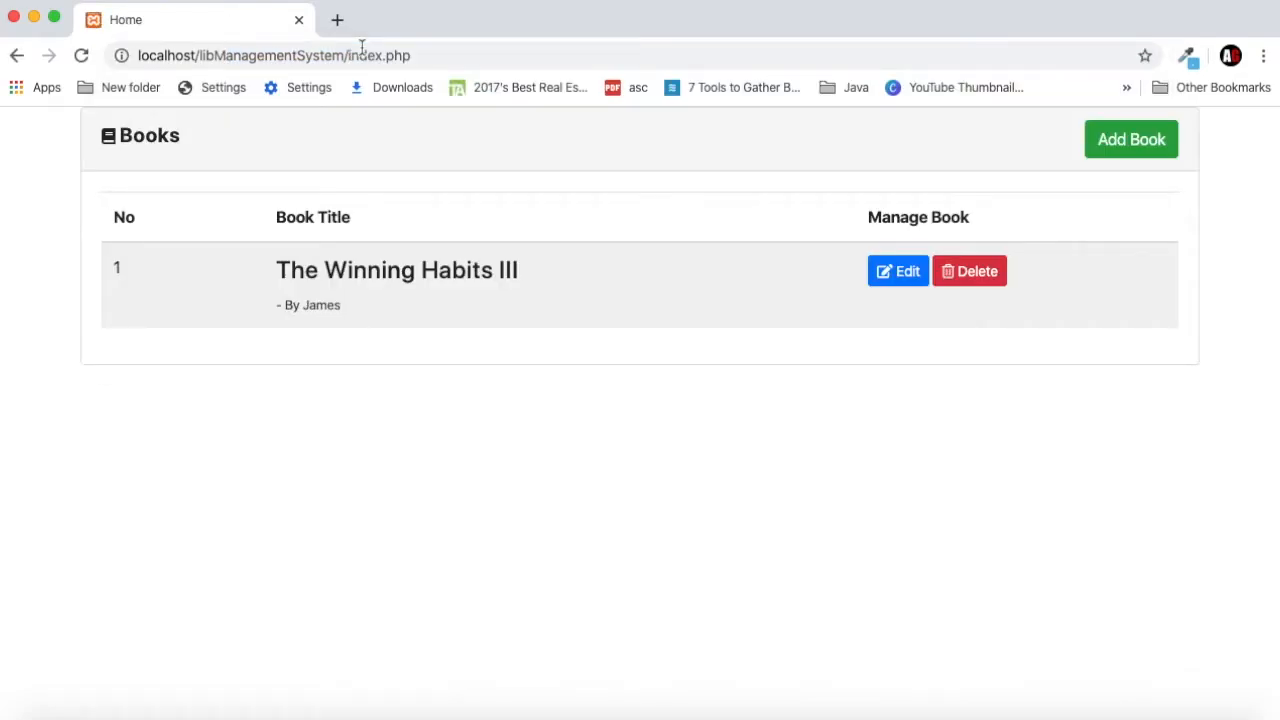
pyautogui.moveTo(368, 224)
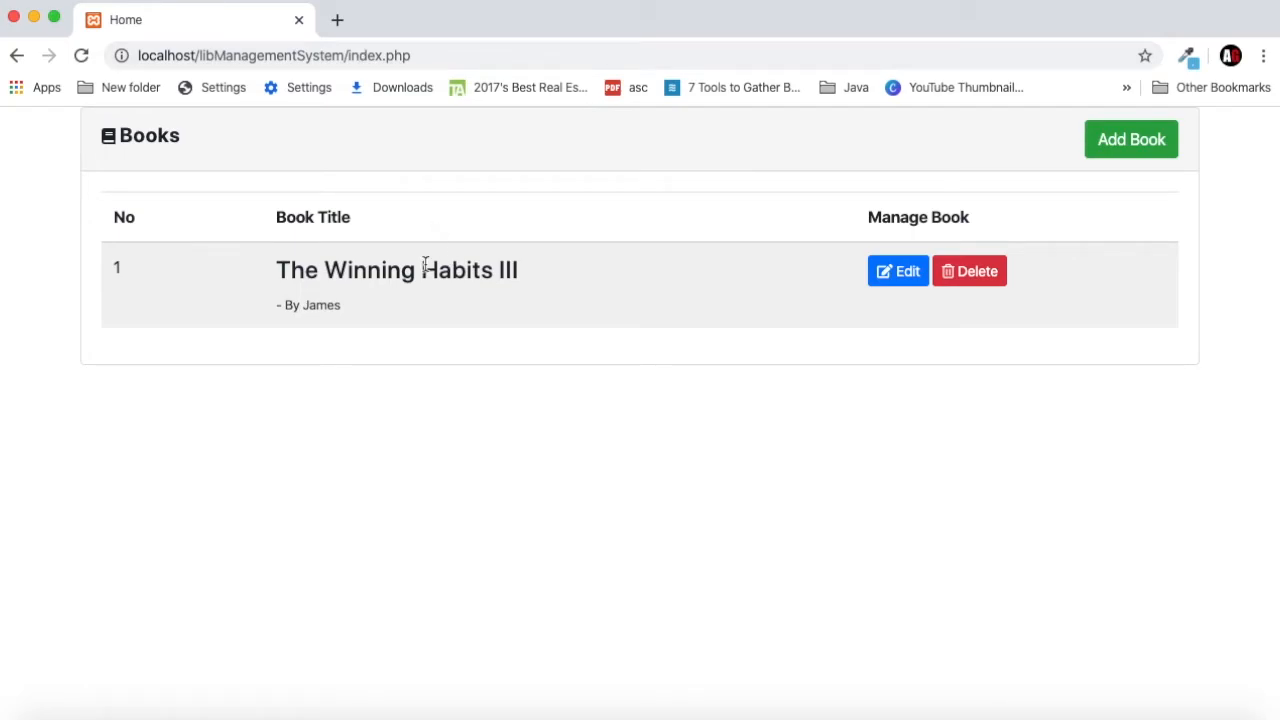
pyautogui.moveTo(632, 240)
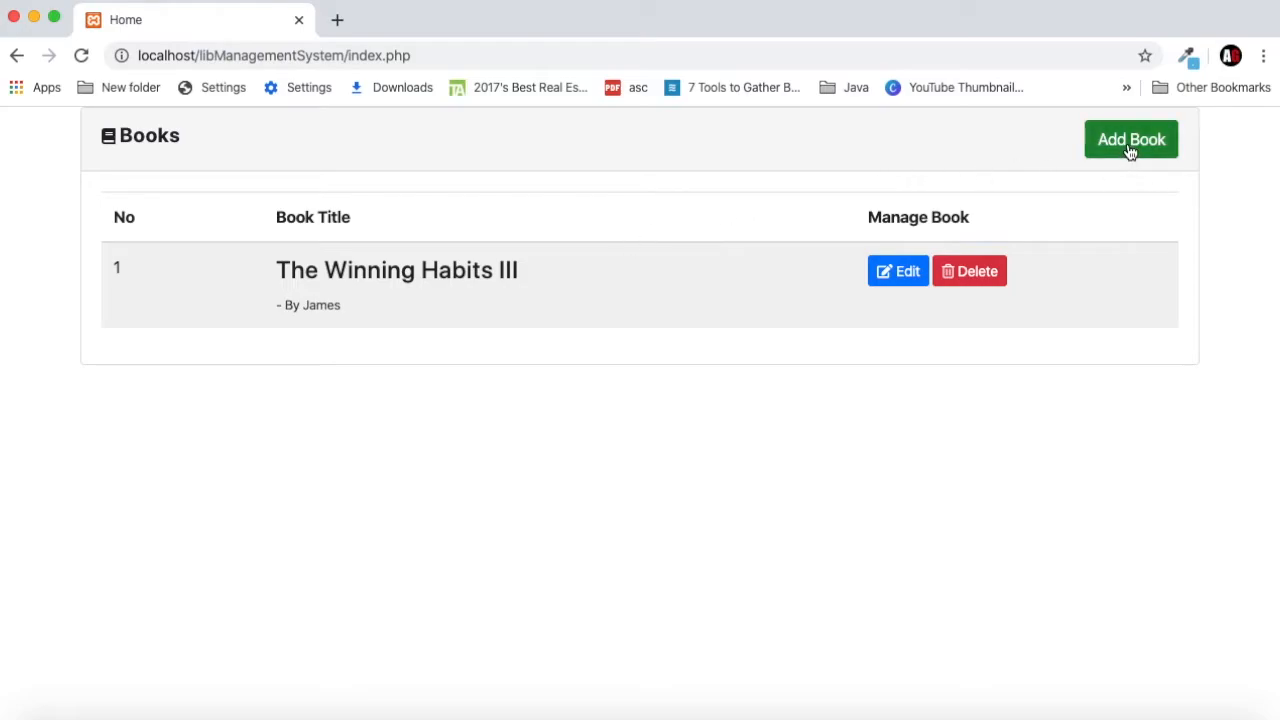
# - Start a new book entry with the title 'The Beautiful World'
pyautogui.click(1132, 140)
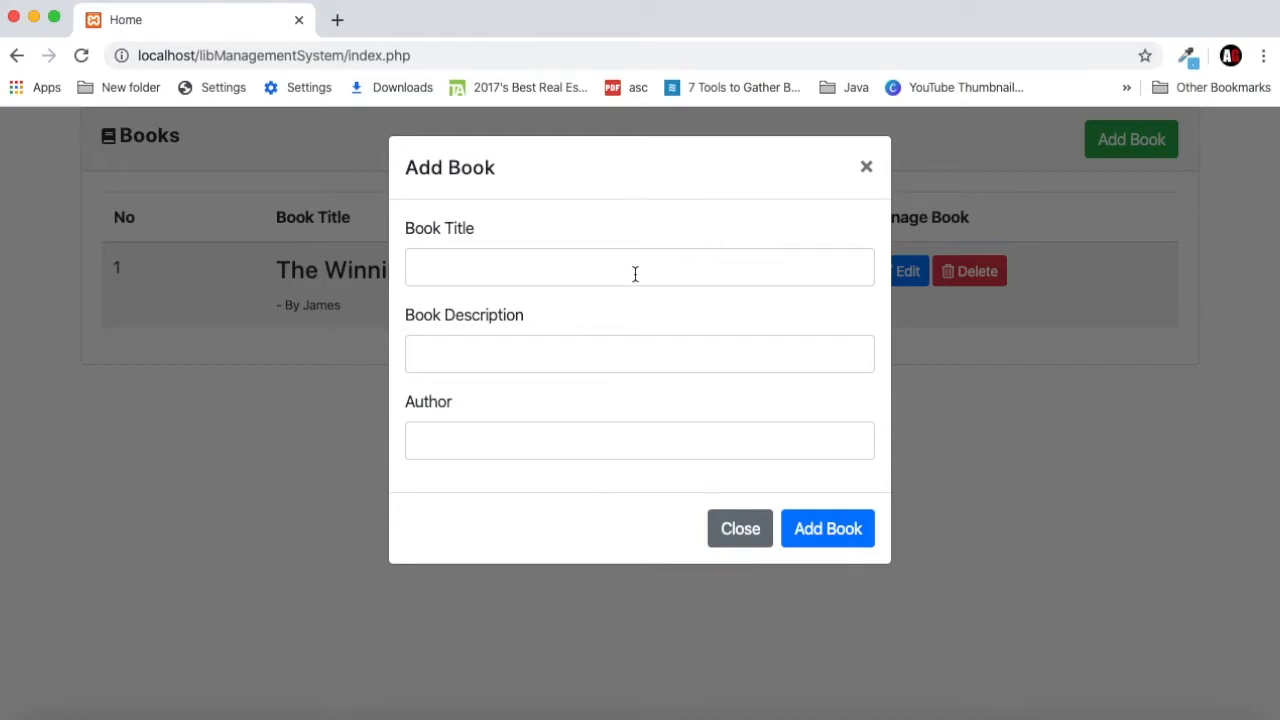
pyautogui.click(640, 268)
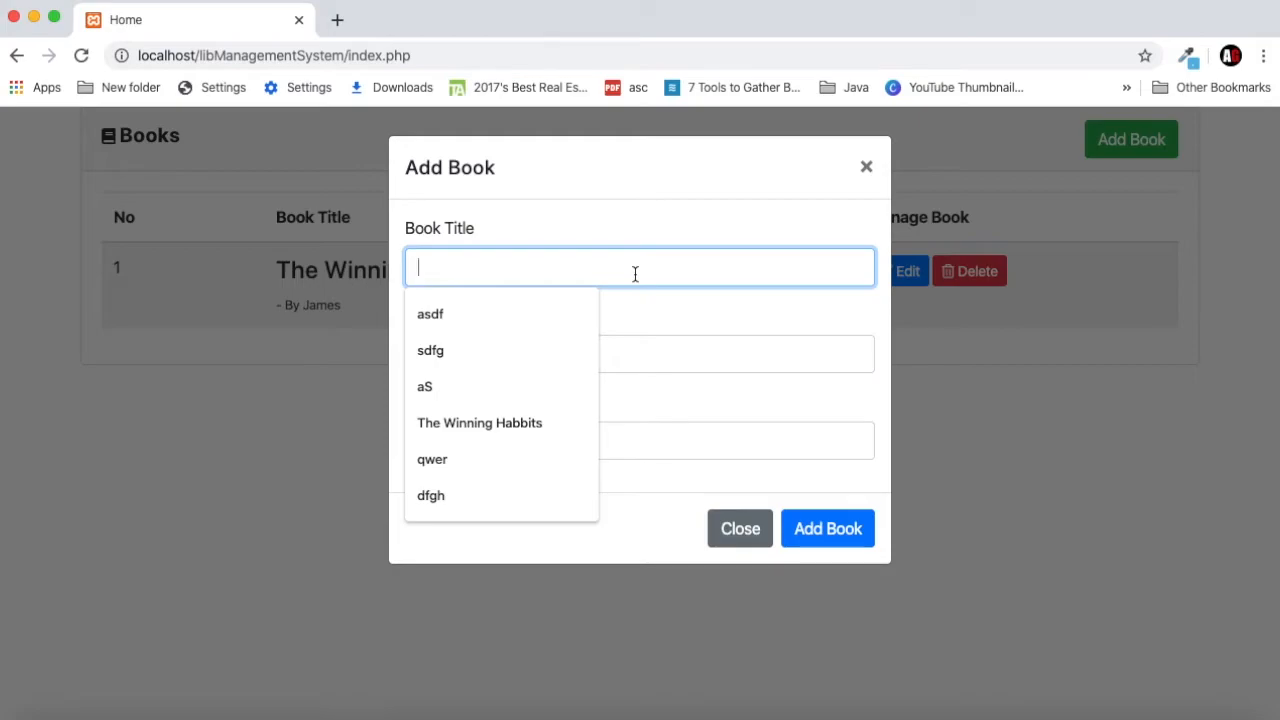
pyautogui.write('The')
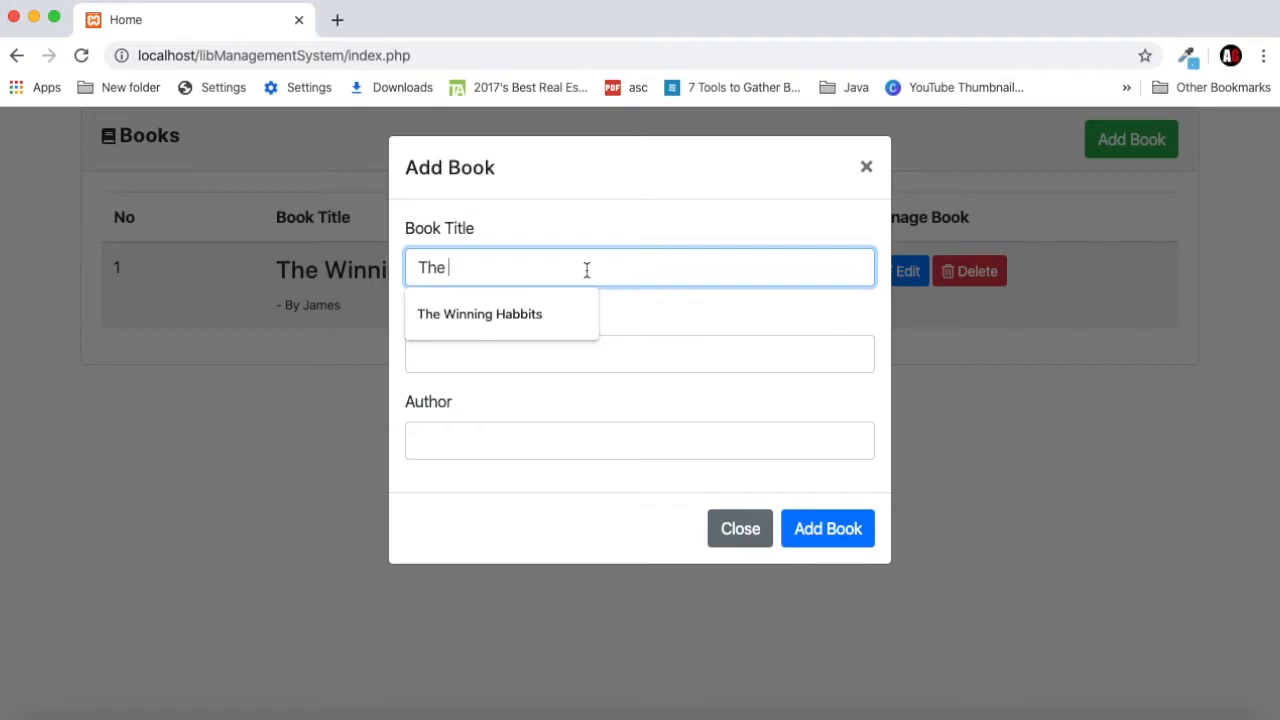
pyautogui.write('Besu')
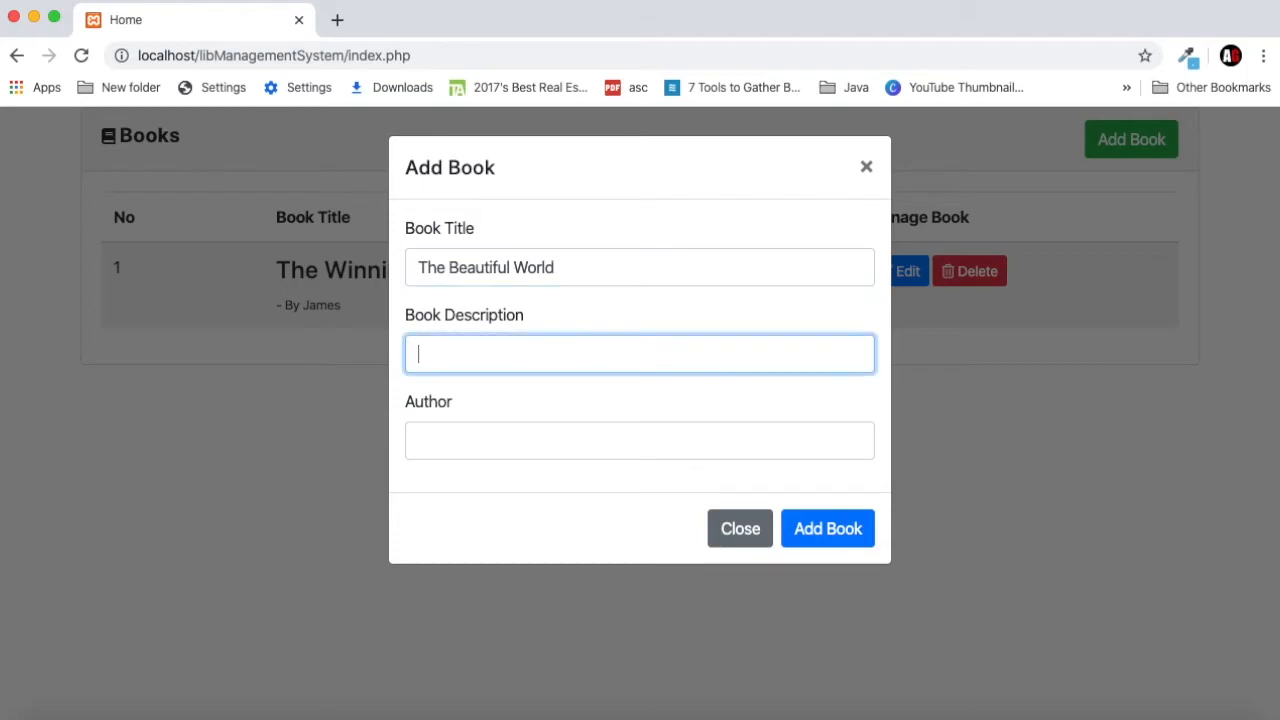
pyautogui.moveTo(470, 338)
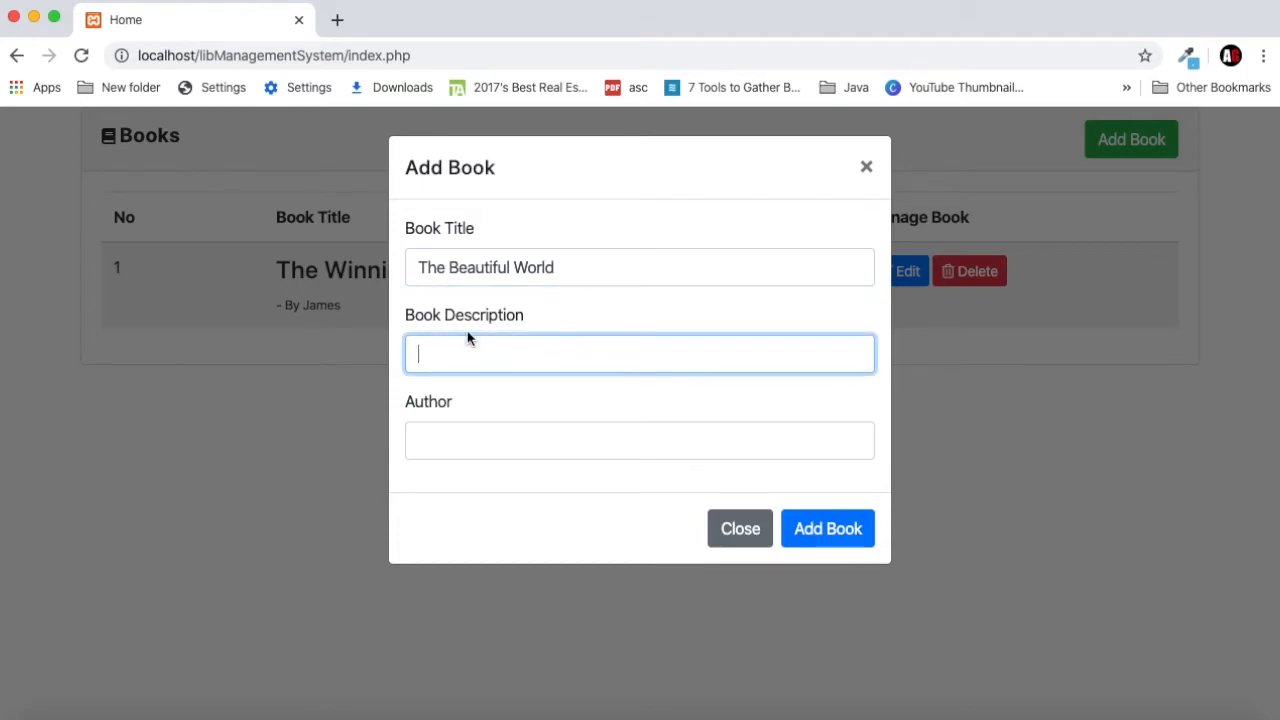
pyautogui.moveTo(484, 352)
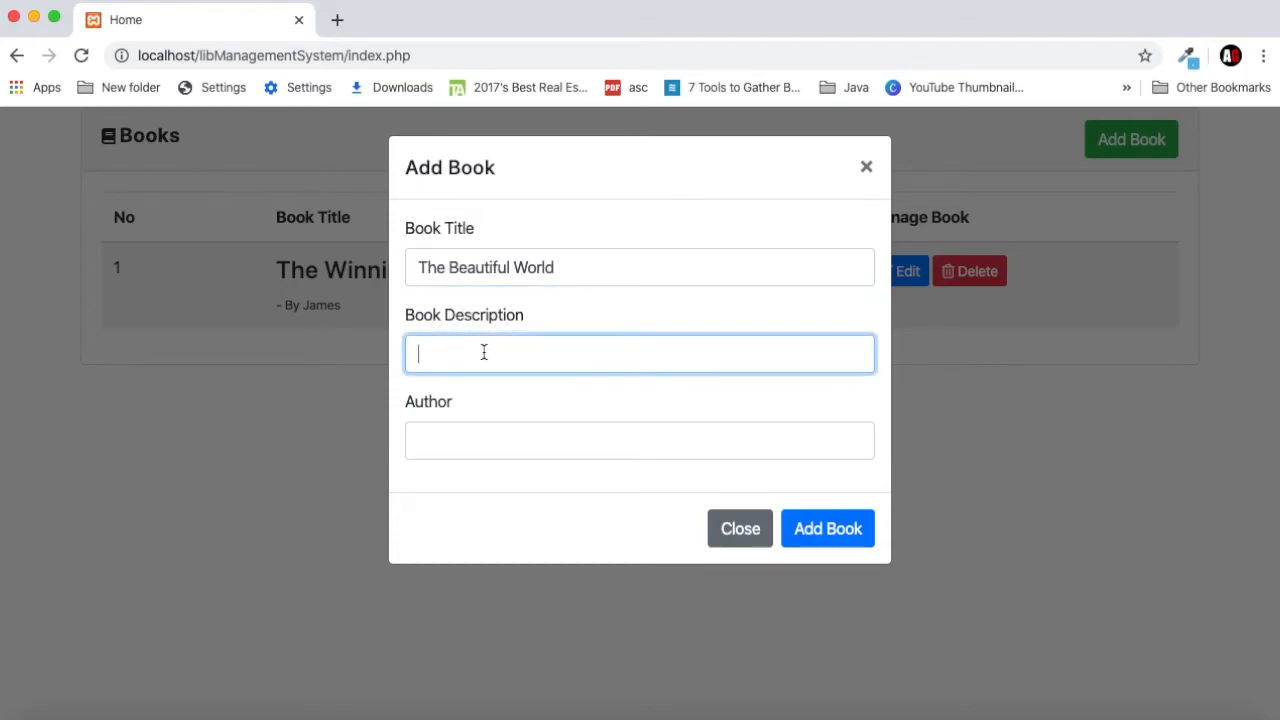
# - Fill the description: 'This book is about beautiful world'
pyautogui.click(828, 528)
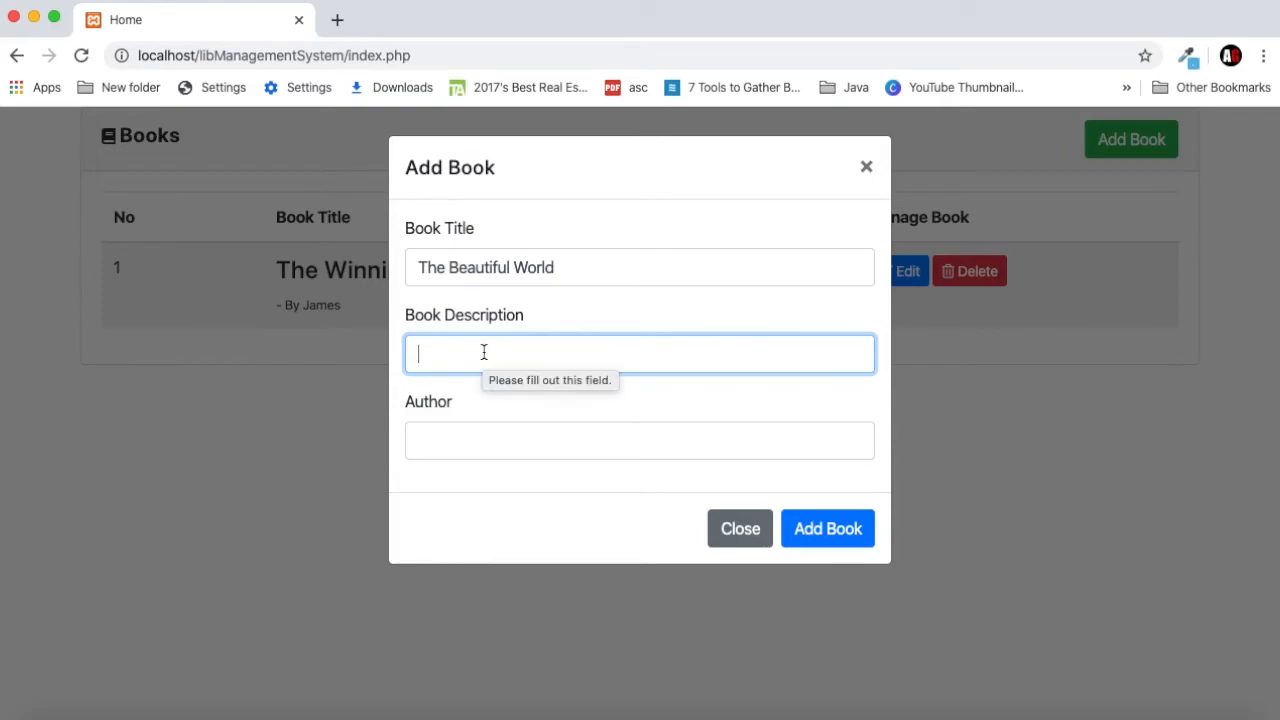
pyautogui.write('The')
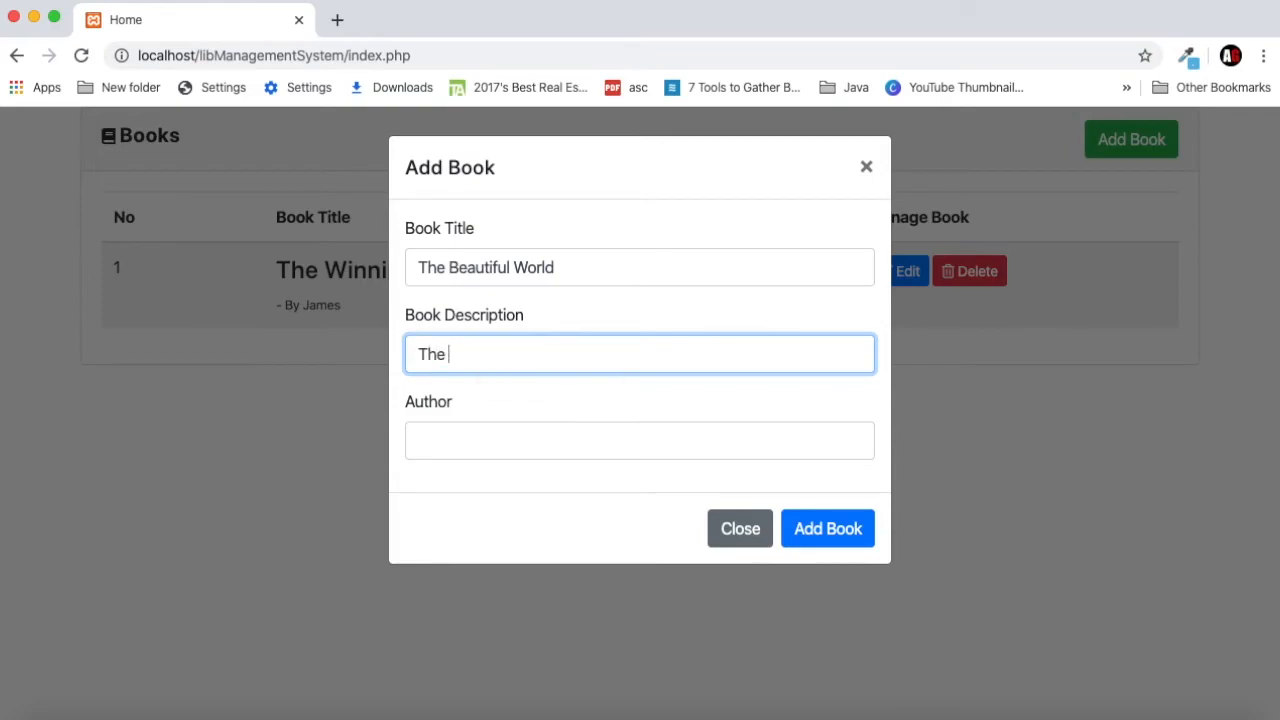
pyautogui.write('This')
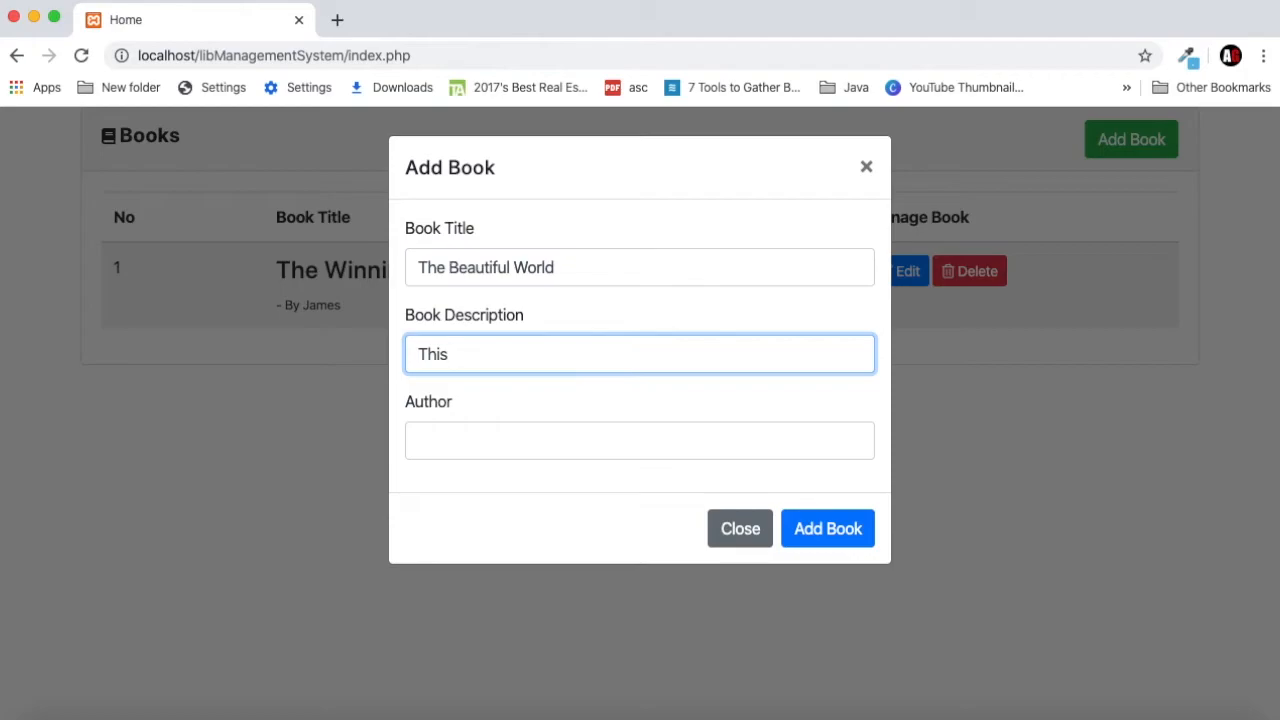
pyautogui.write('book s')
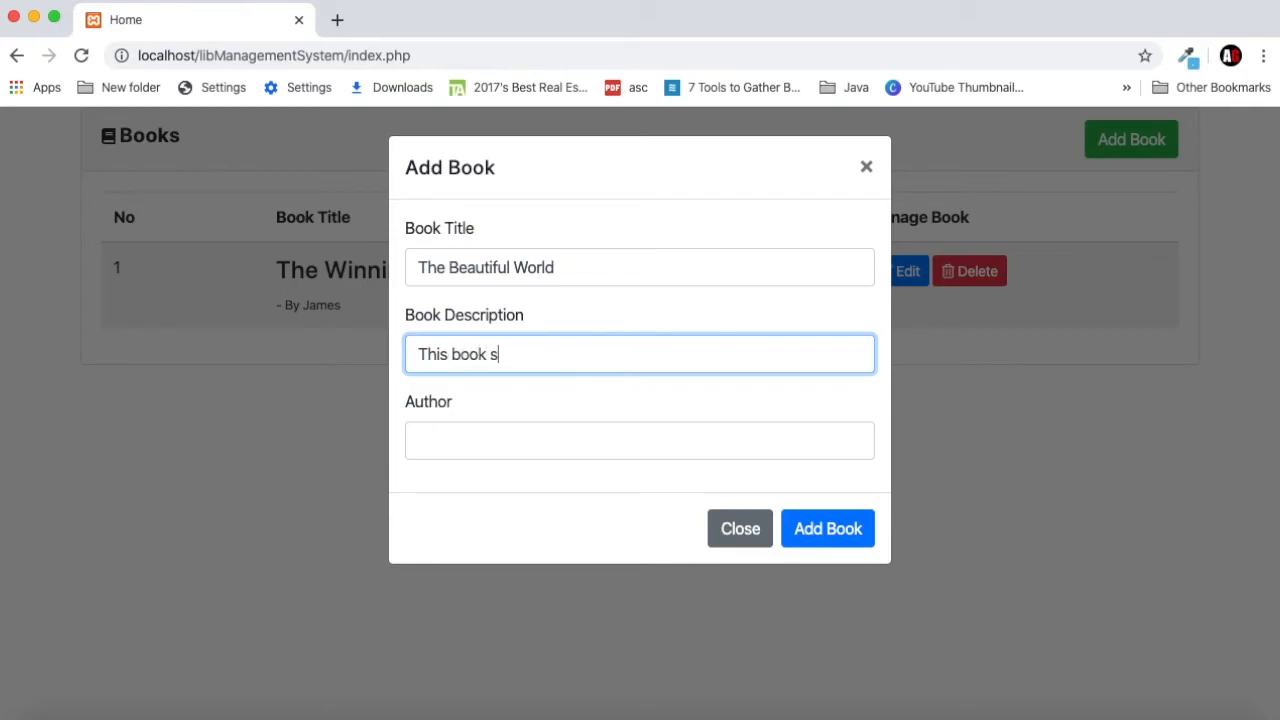
pyautogui.write('is ab')
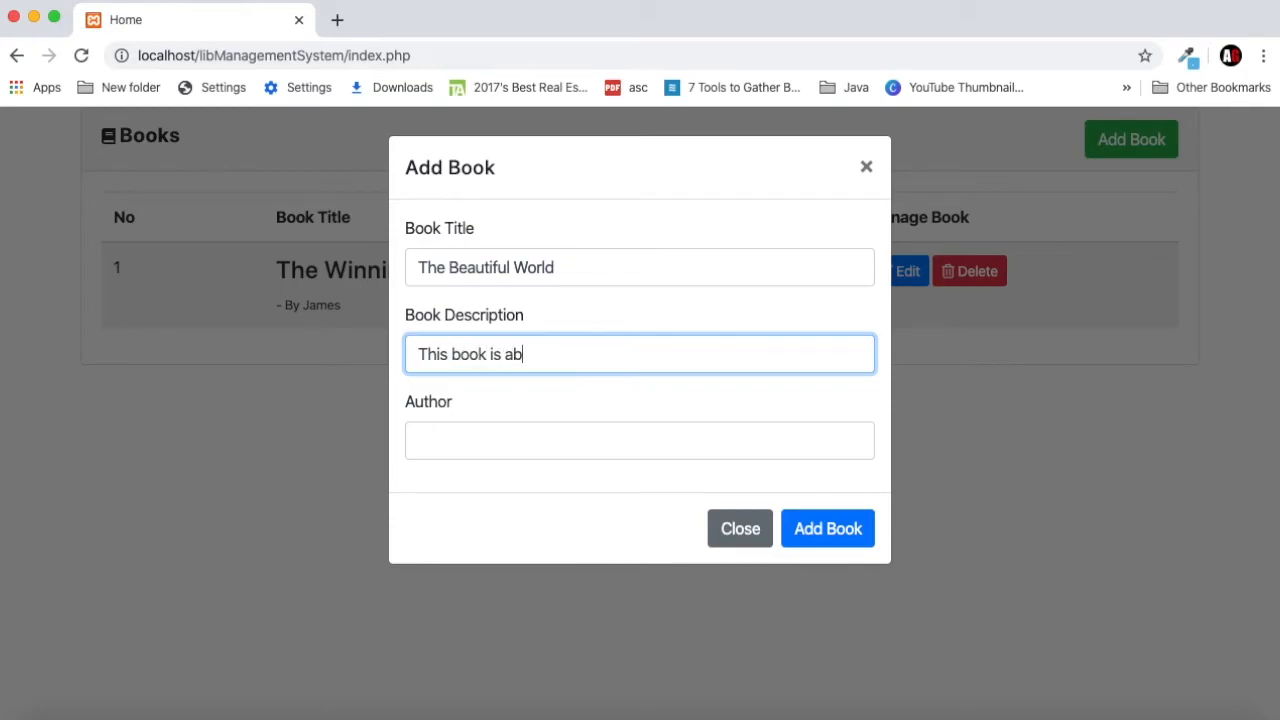
pyautogui.write('out')
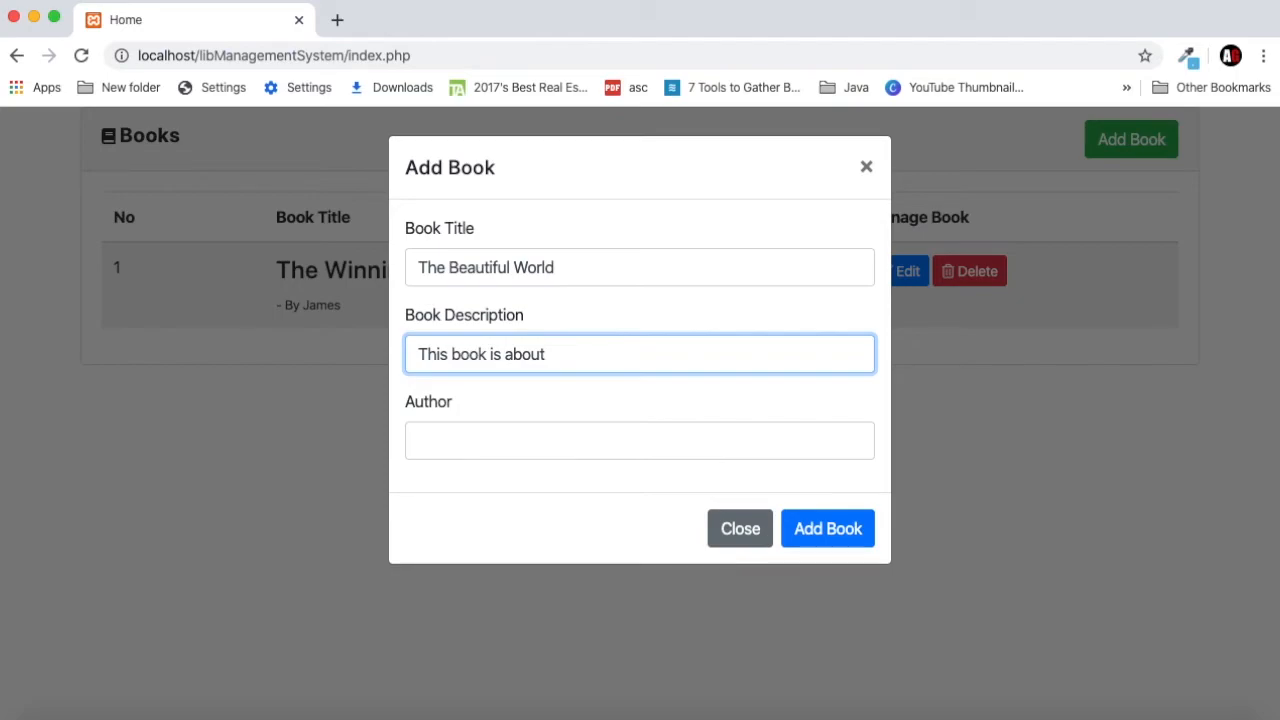
pyautogui.write('beau')
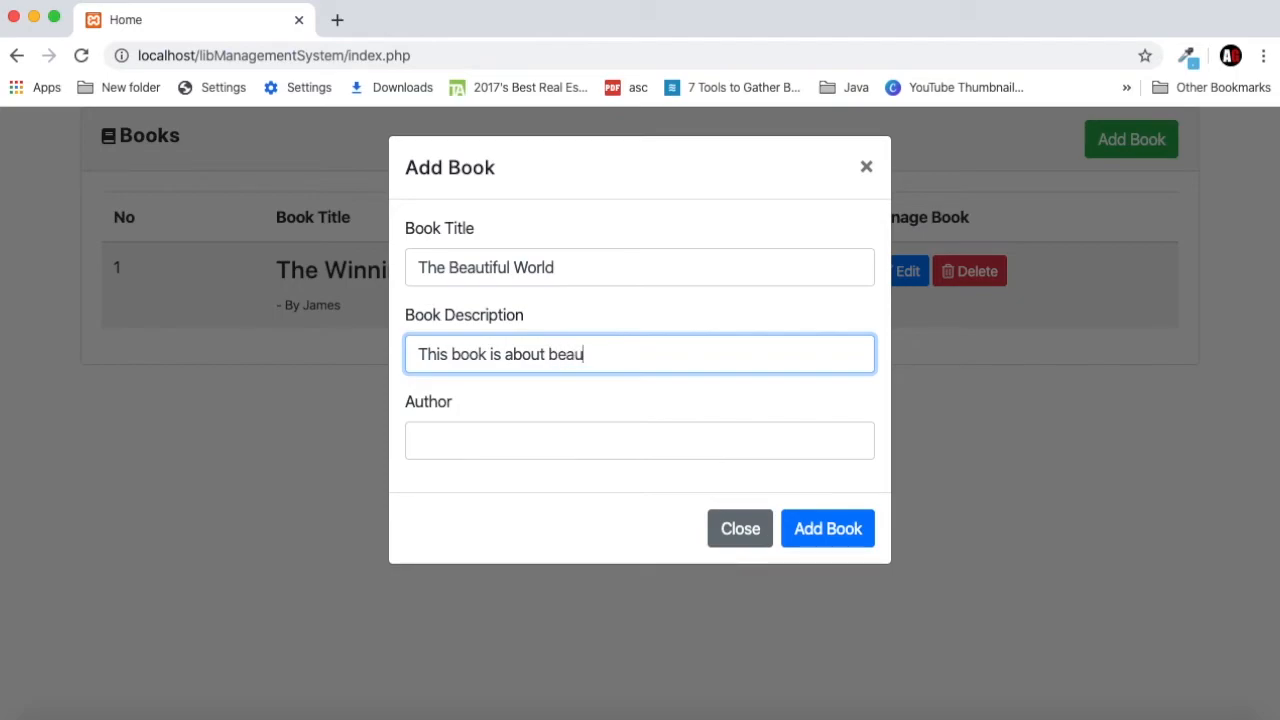
pyautogui.write('tiful')
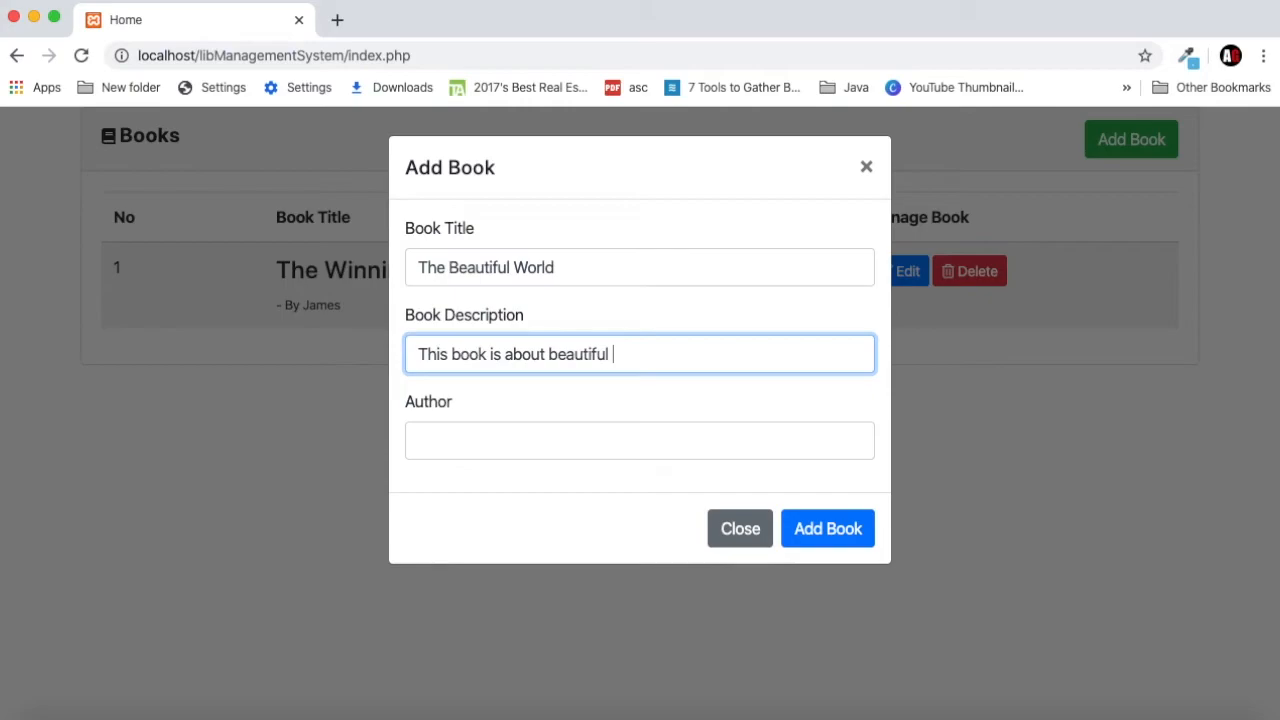
pyautogui.write('worls')
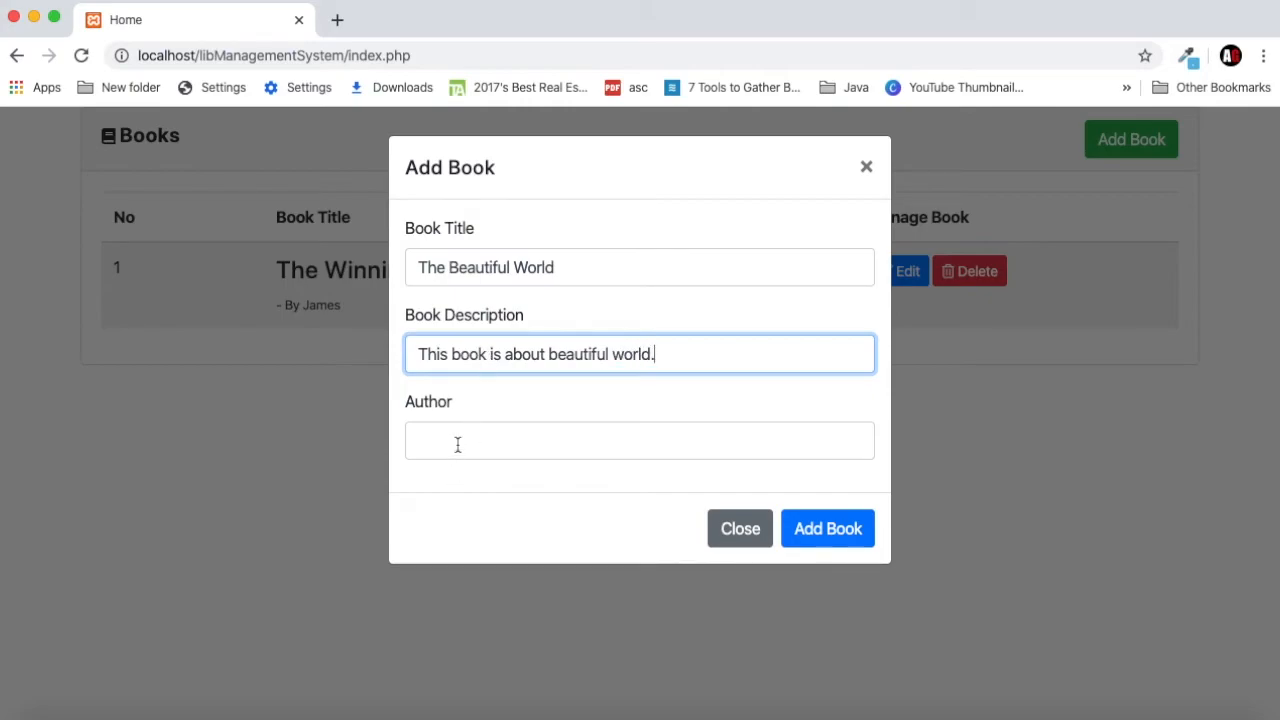
# - Set the author to John Dev and save the new book to the list
pyautogui.click(640, 440)
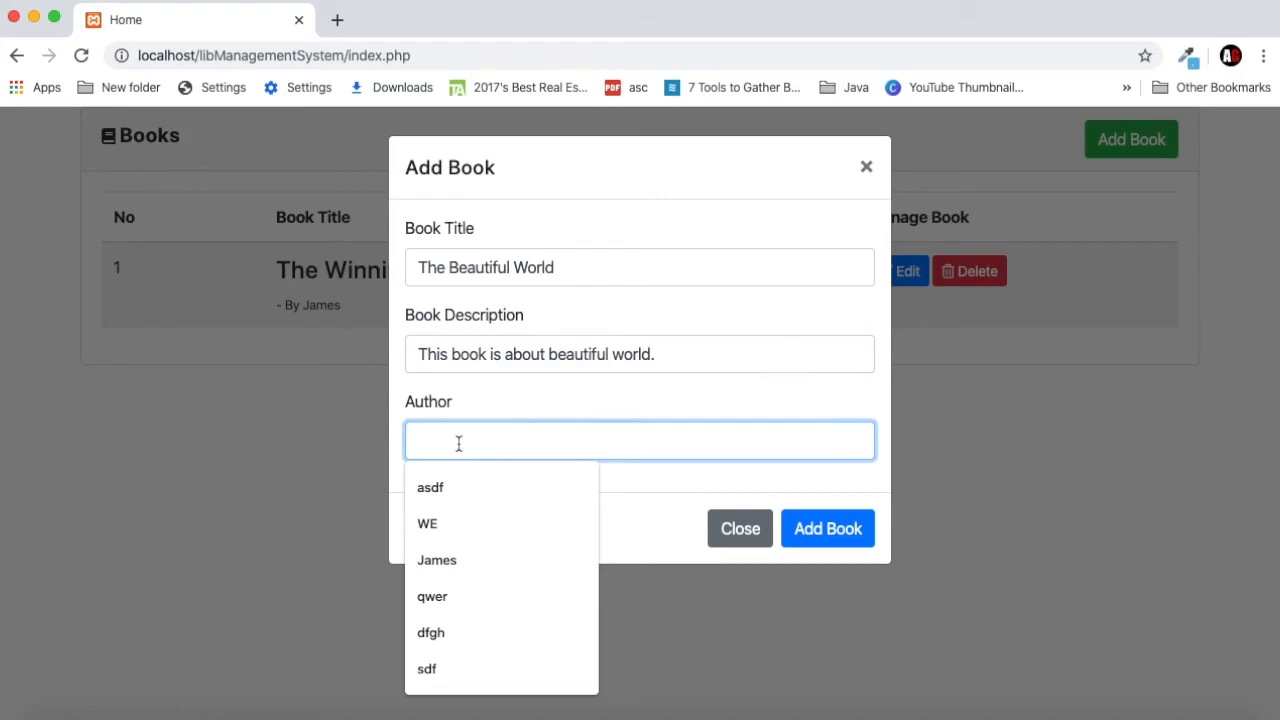
pyautogui.write('John Dev')
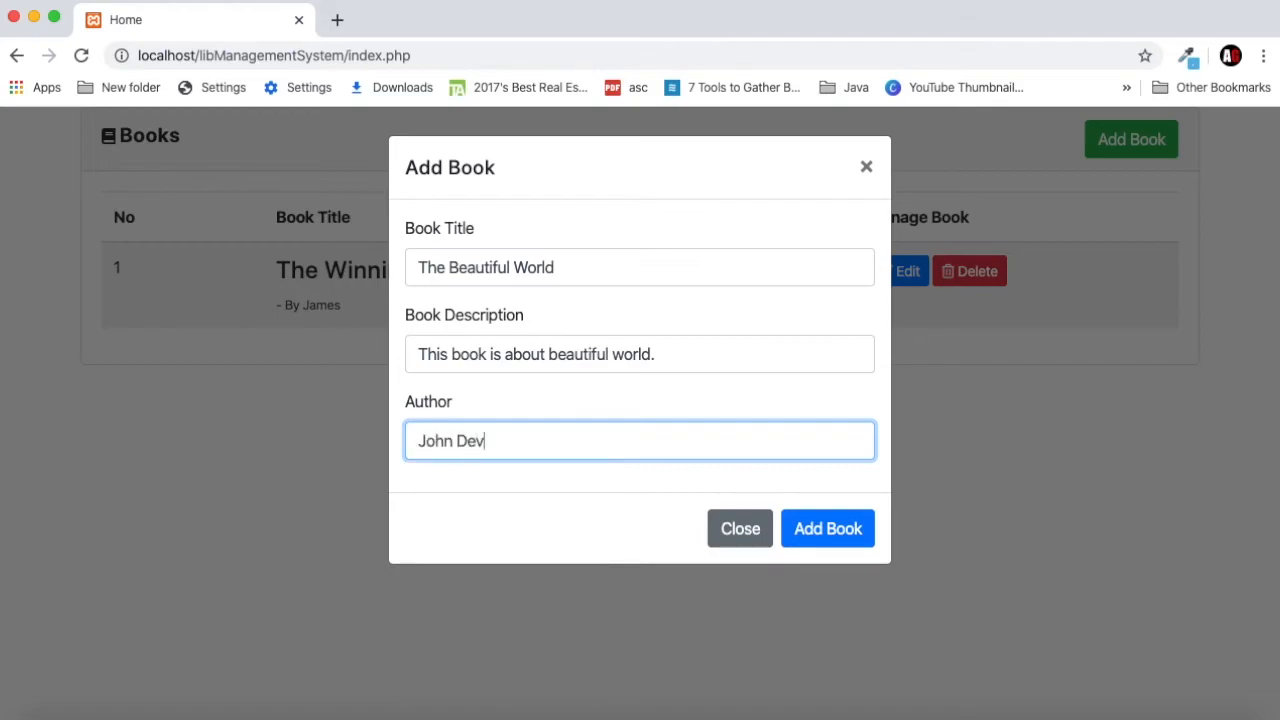
pyautogui.moveTo(564, 402)
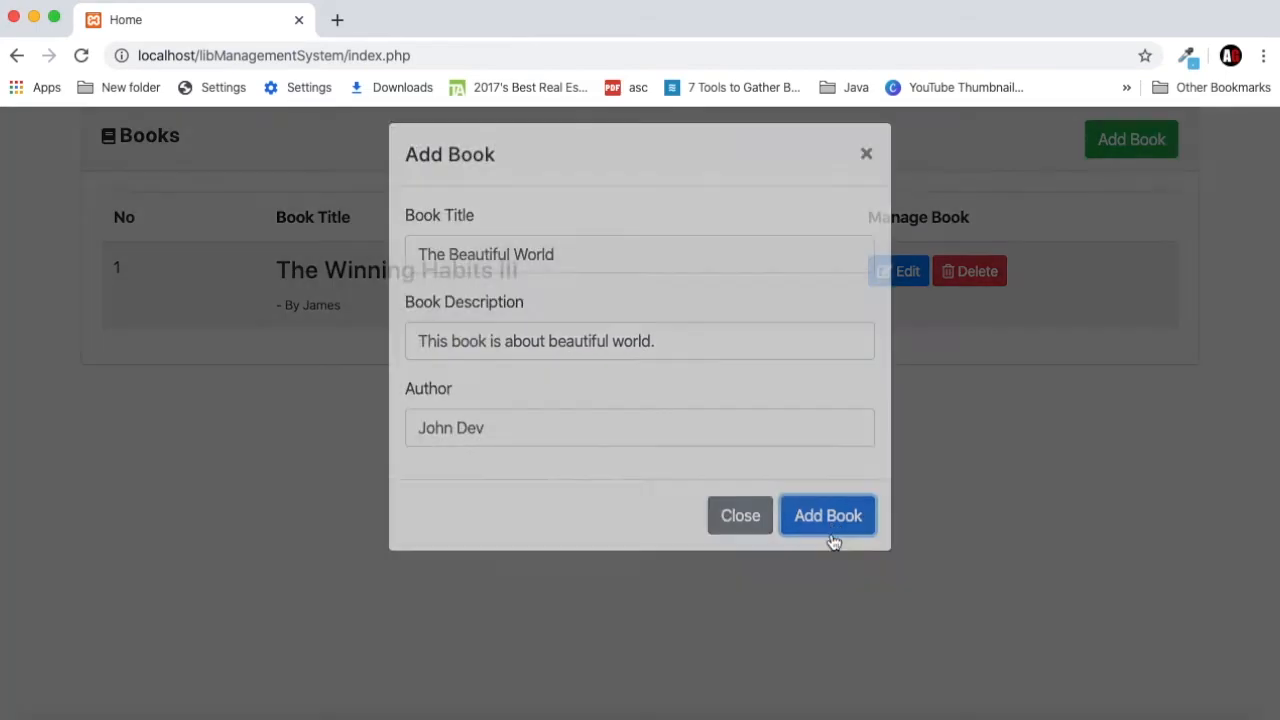
pyautogui.click(828, 516)
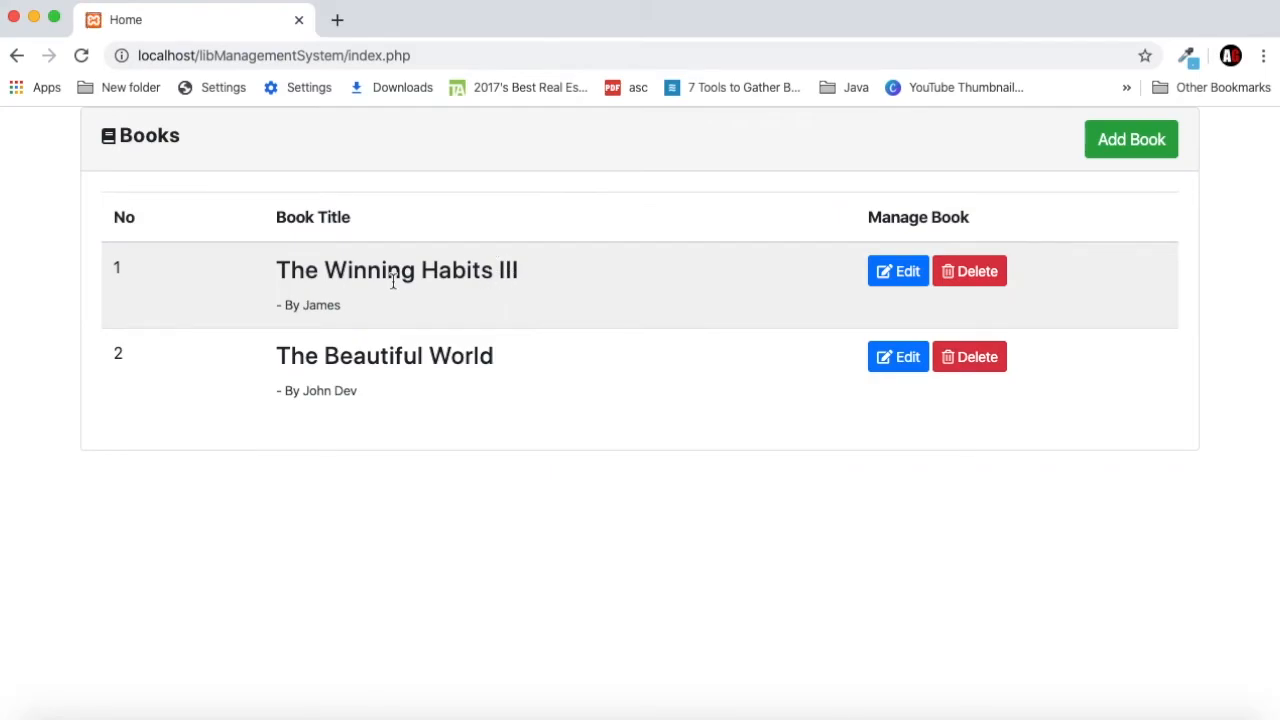
pyautogui.moveTo(356, 328)
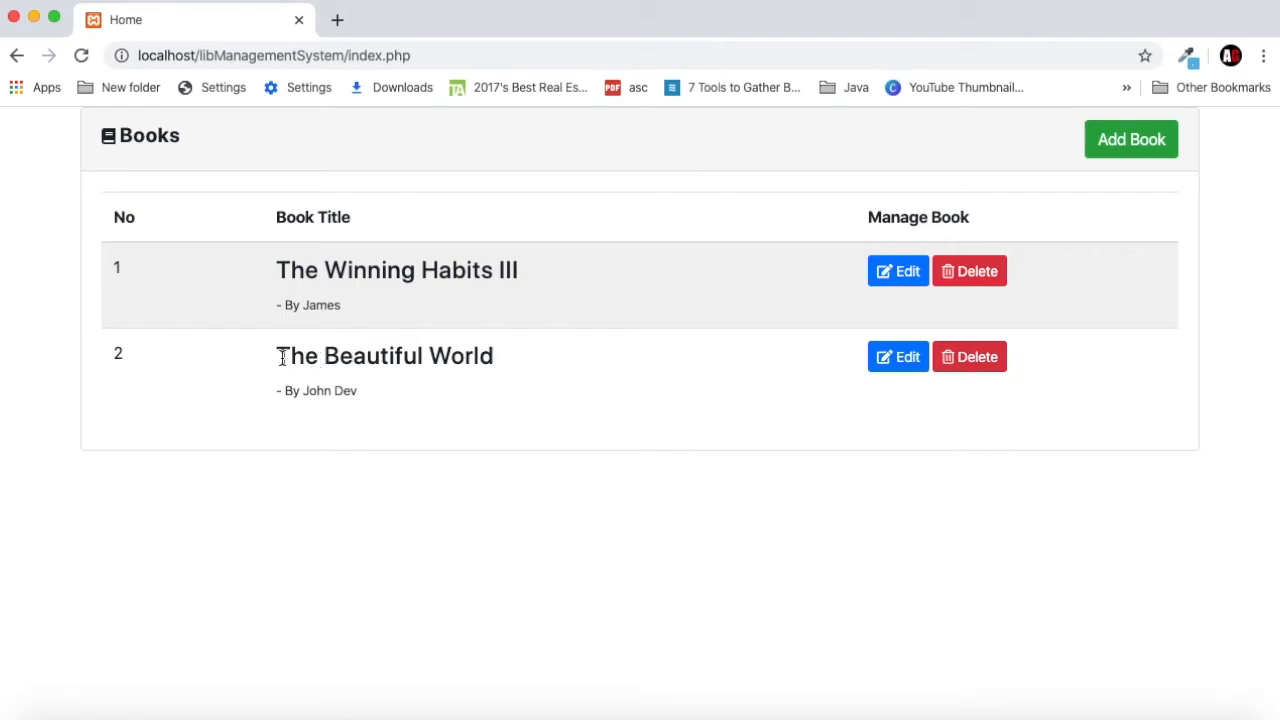
pyautogui.moveTo(464, 396)
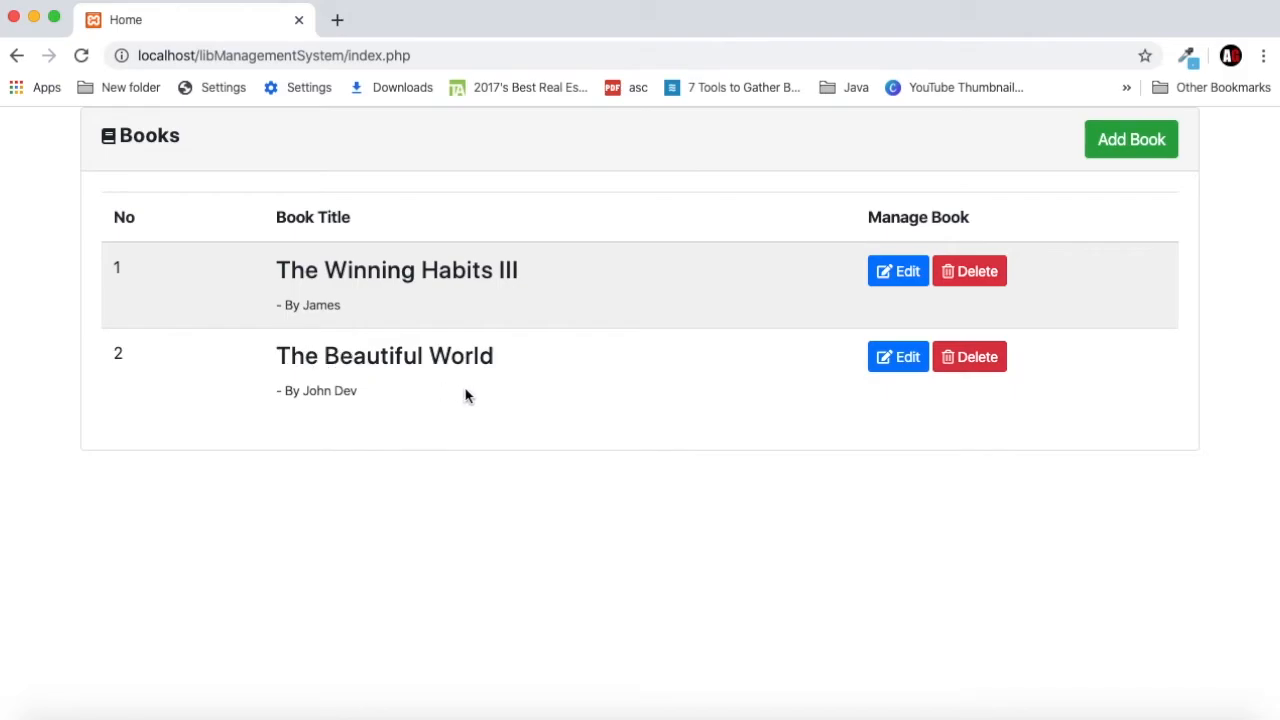
pyautogui.moveTo(464, 390)
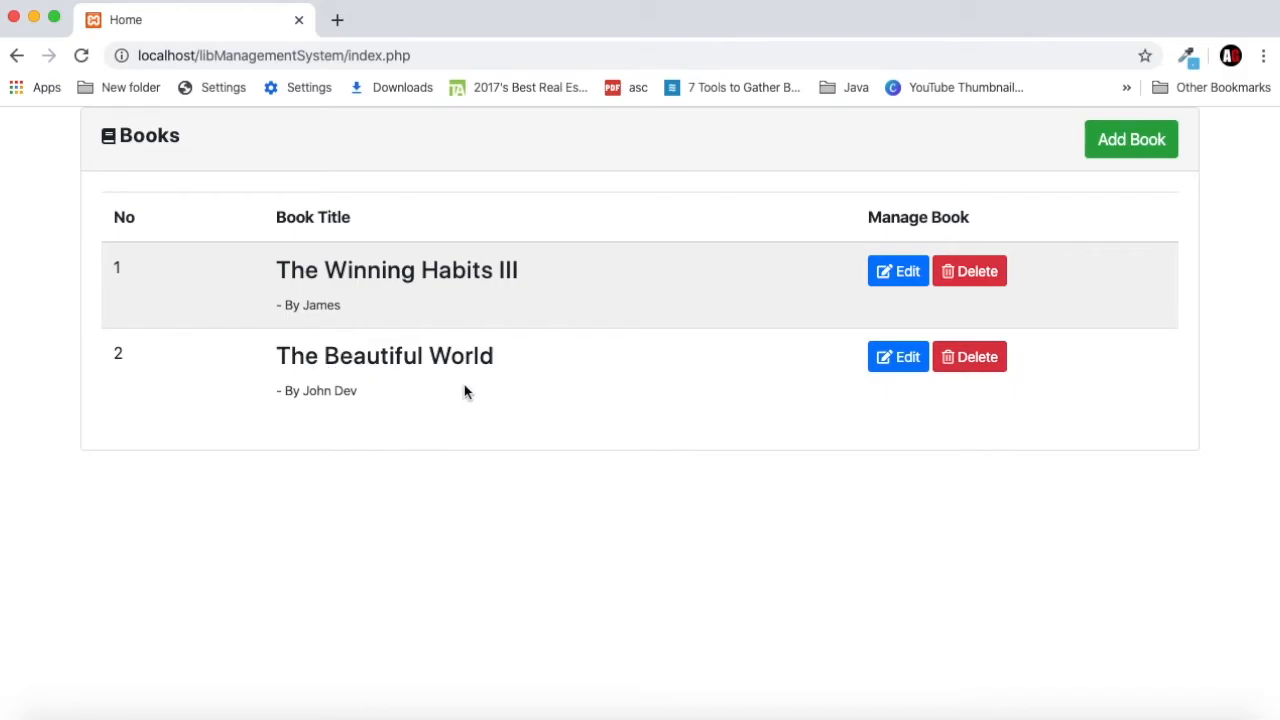
pyautogui.moveTo(488, 400)
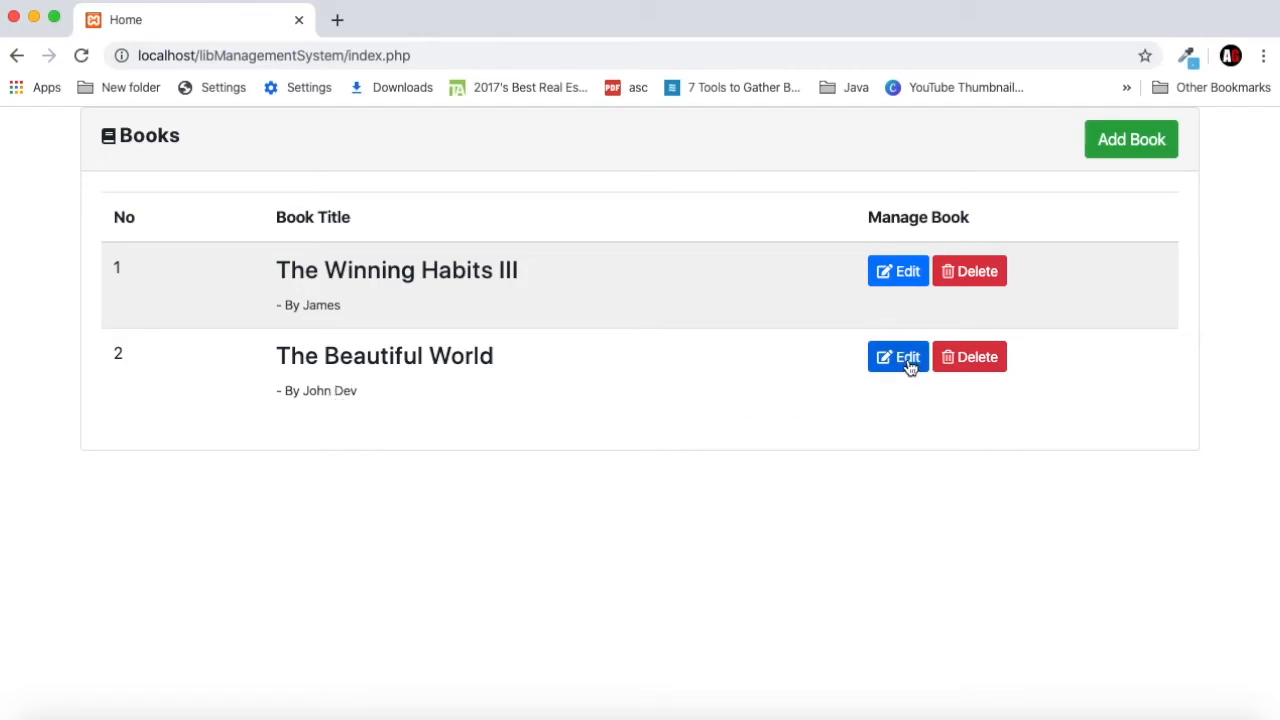
# - Edit the second book's title to 'The Beautiful World II' and update it
pyautogui.click(896, 356)
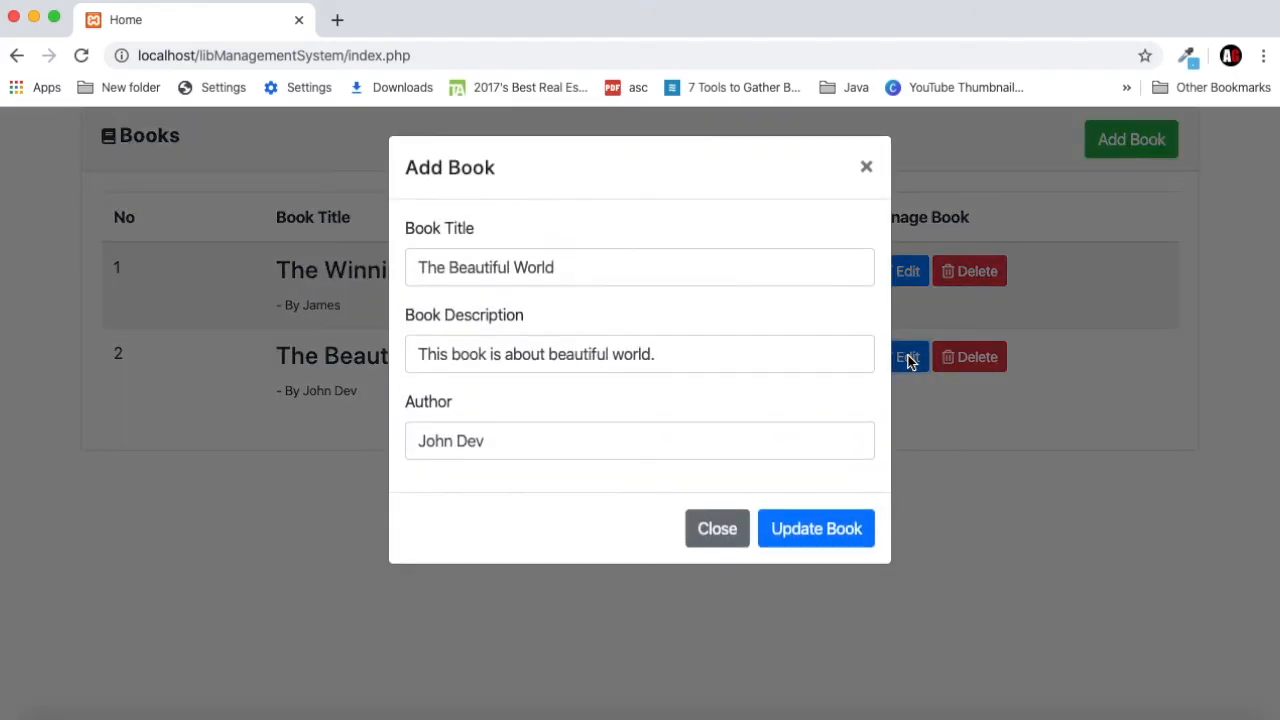
pyautogui.moveTo(562, 276)
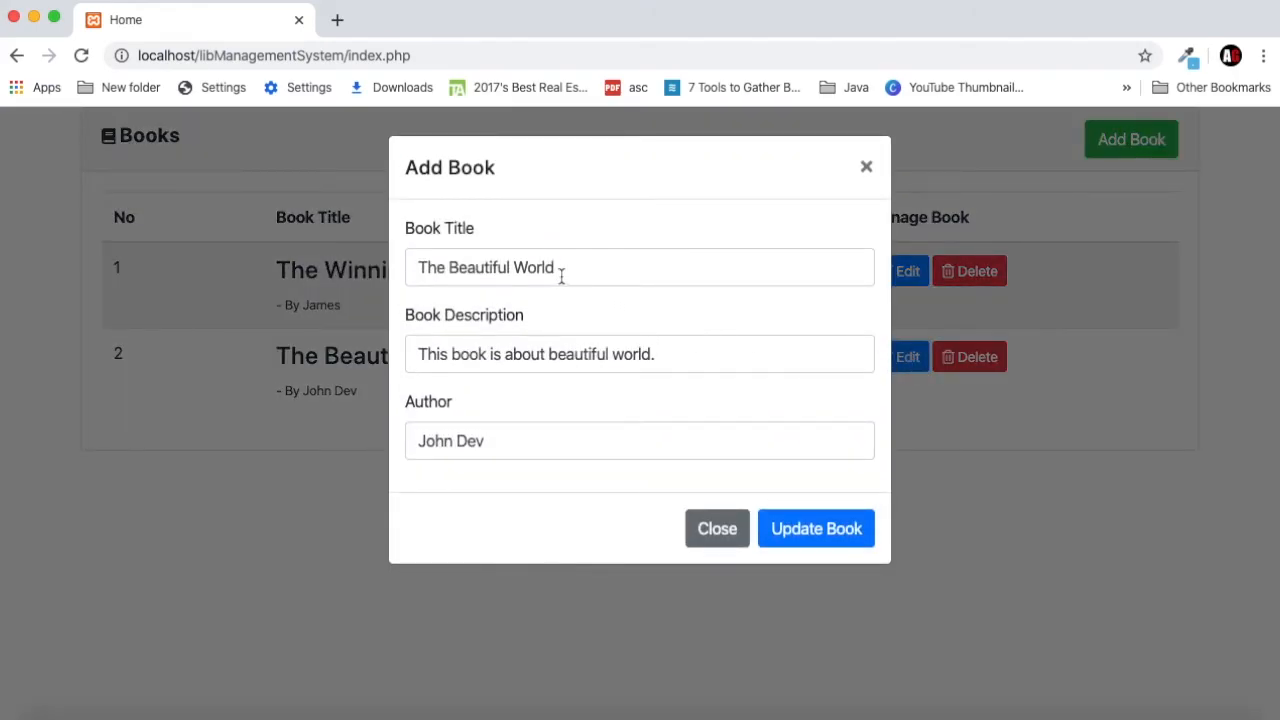
pyautogui.click(640, 268)
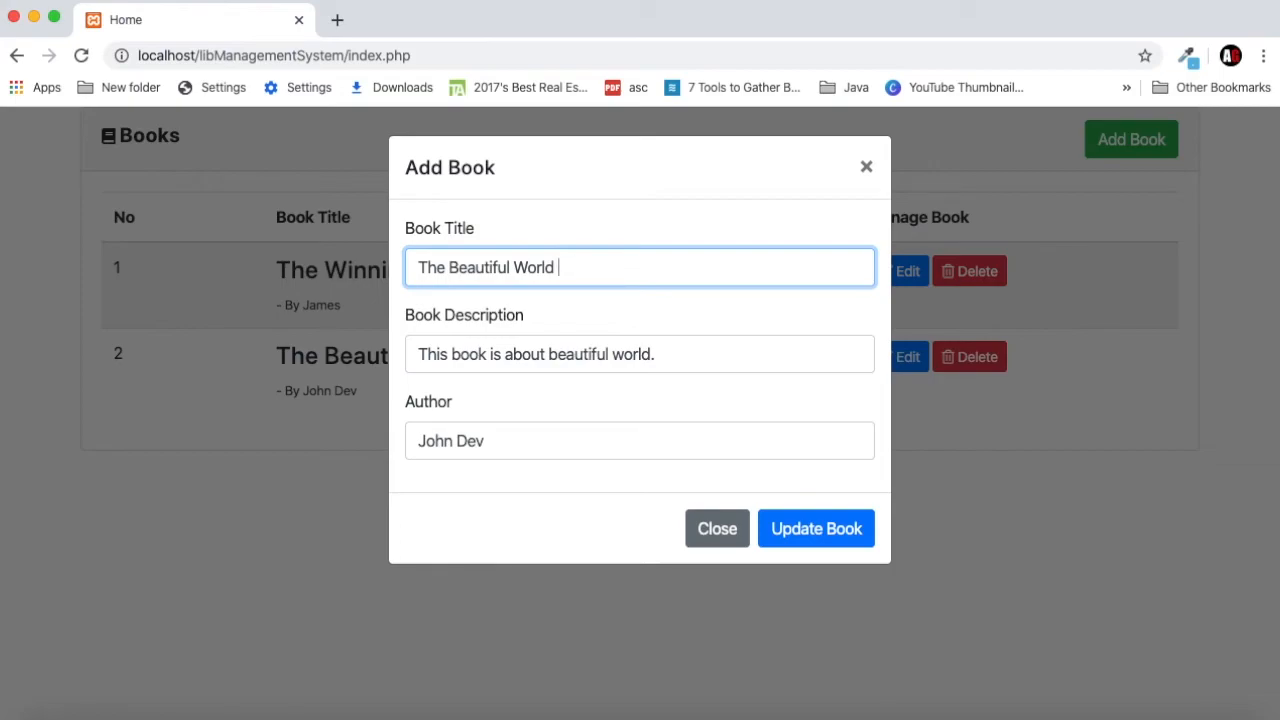
pyautogui.write('II')
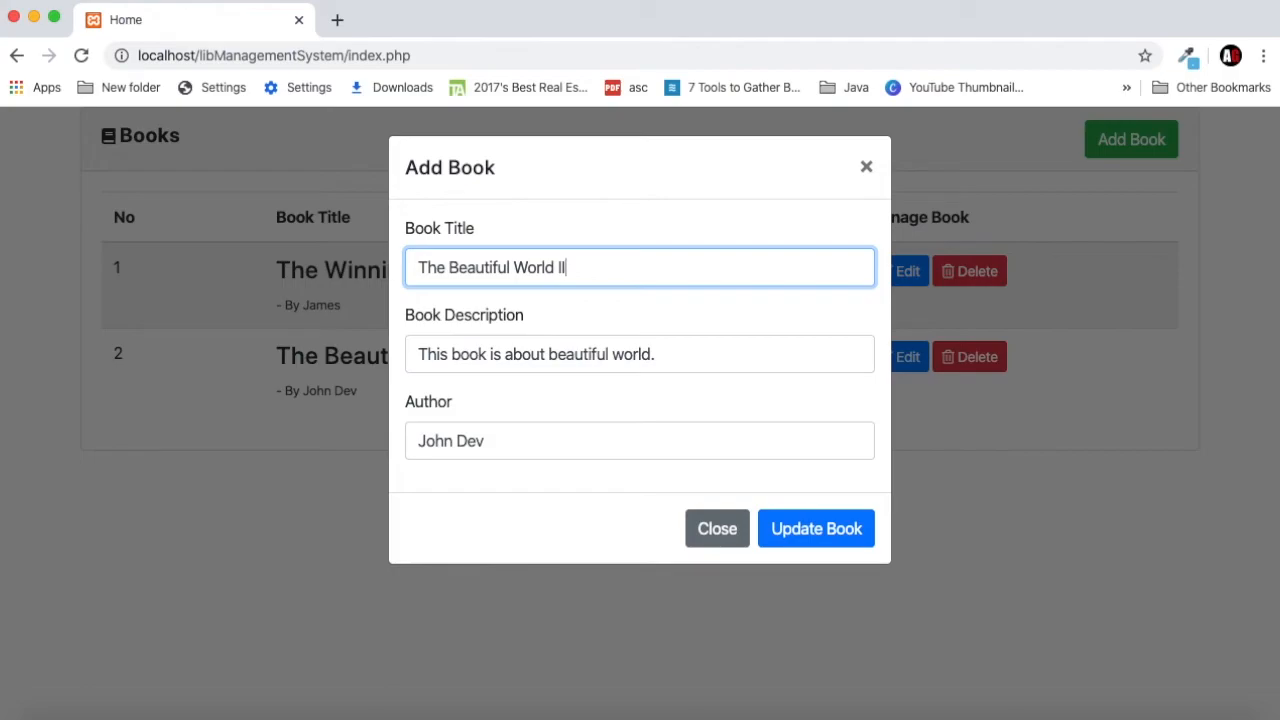
pyautogui.moveTo(736, 458)
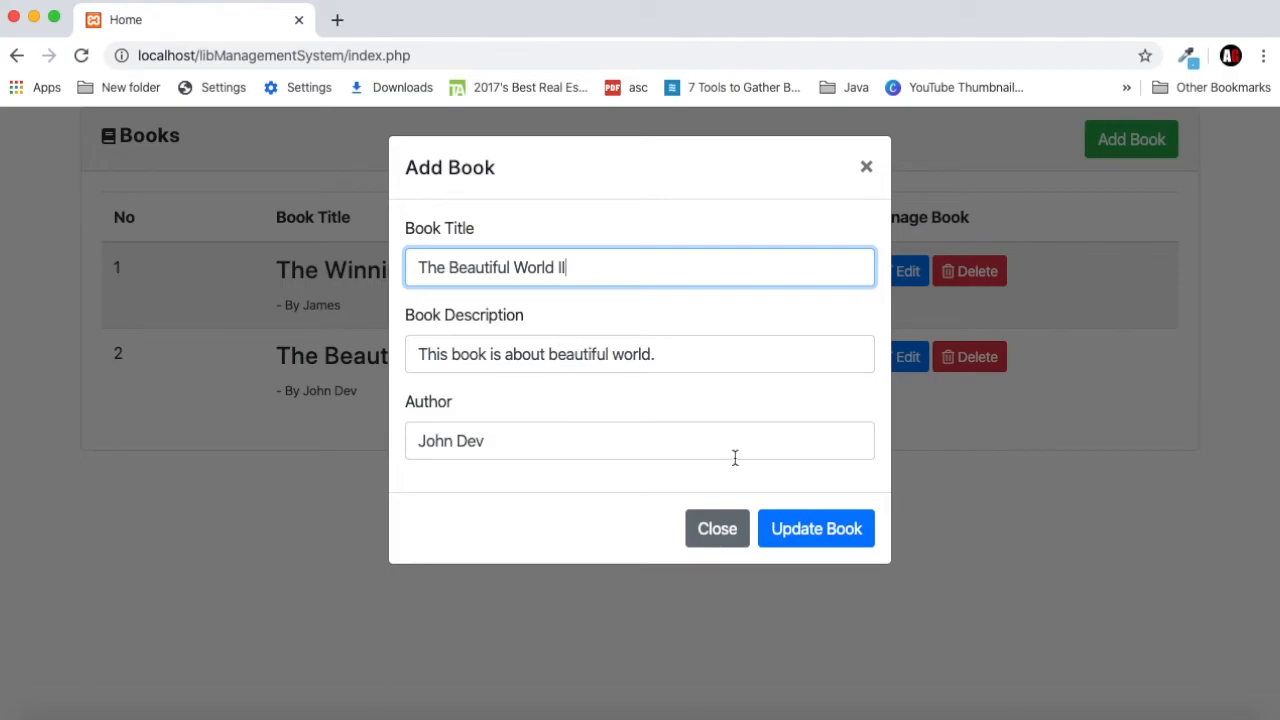
pyautogui.click(816, 528)
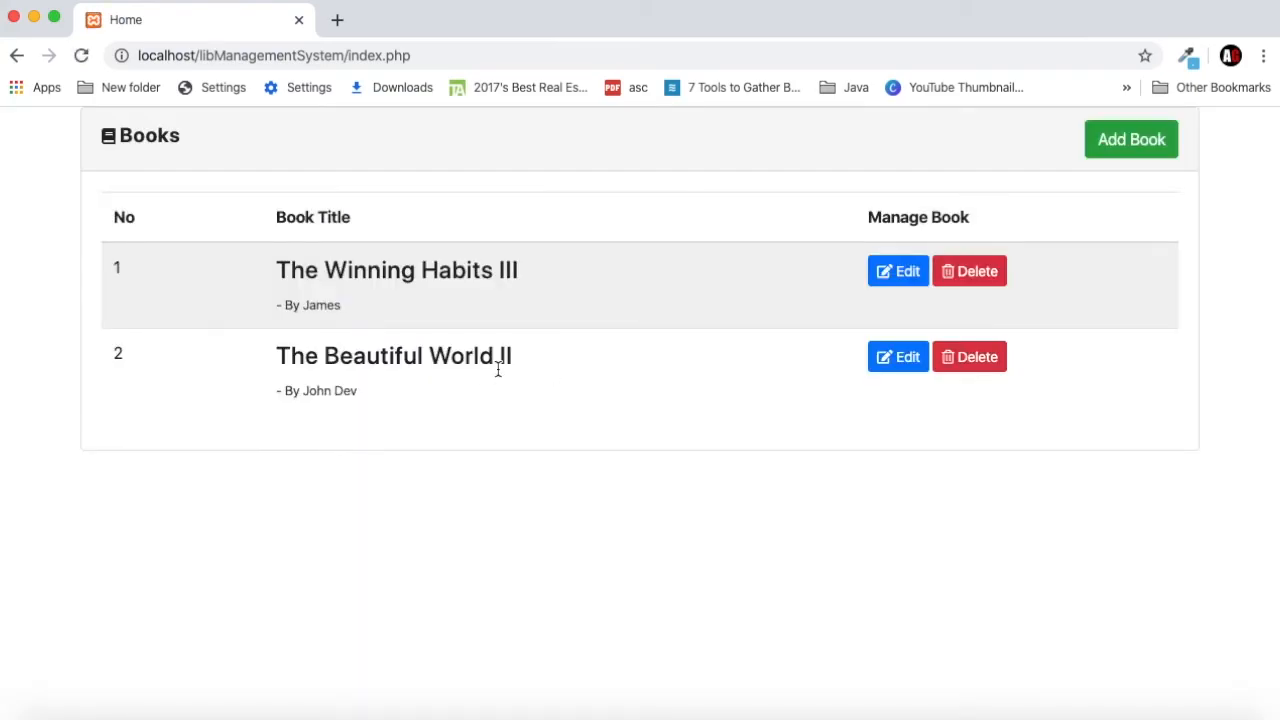
pyautogui.moveTo(518, 364)
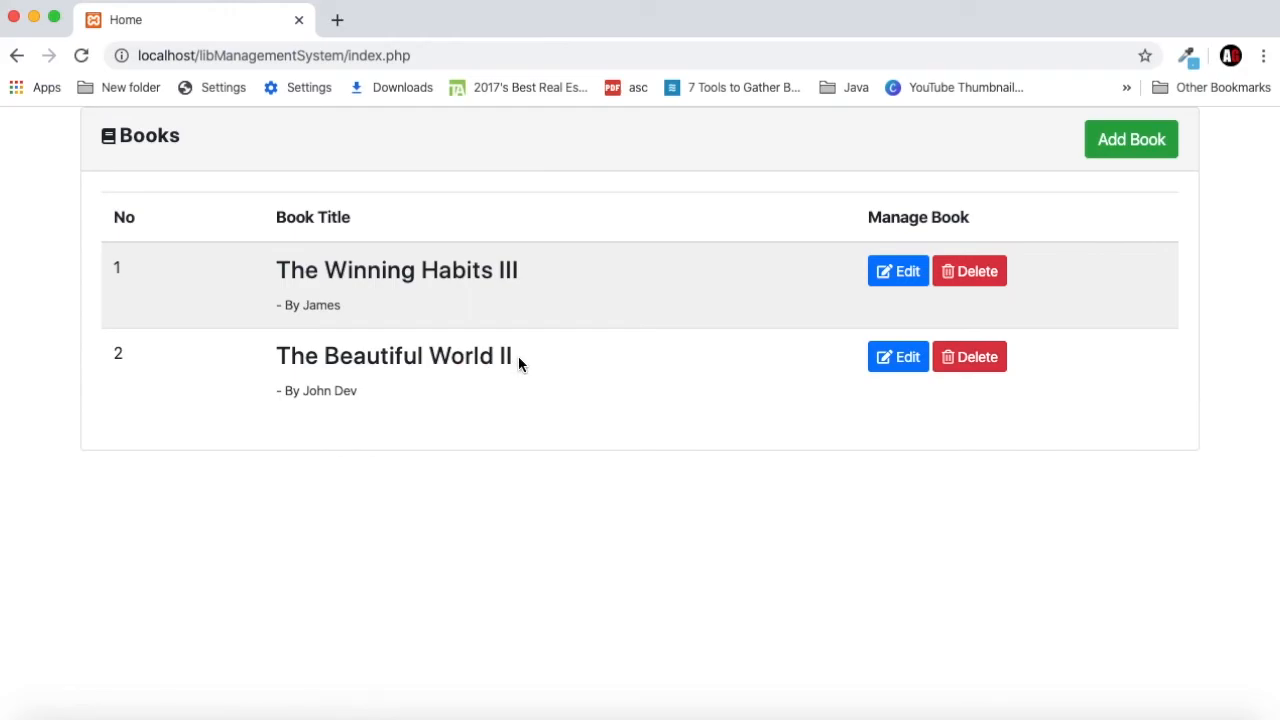
pyautogui.moveTo(826, 460)
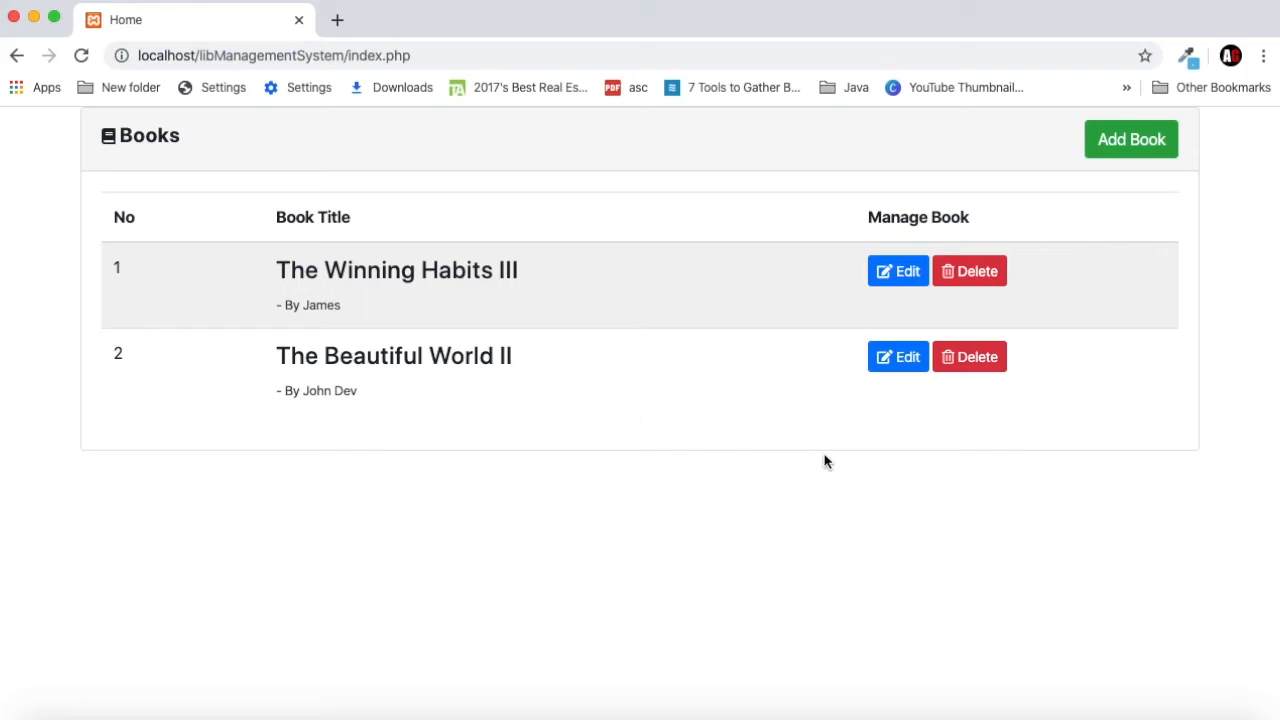
pyautogui.moveTo(984, 362)
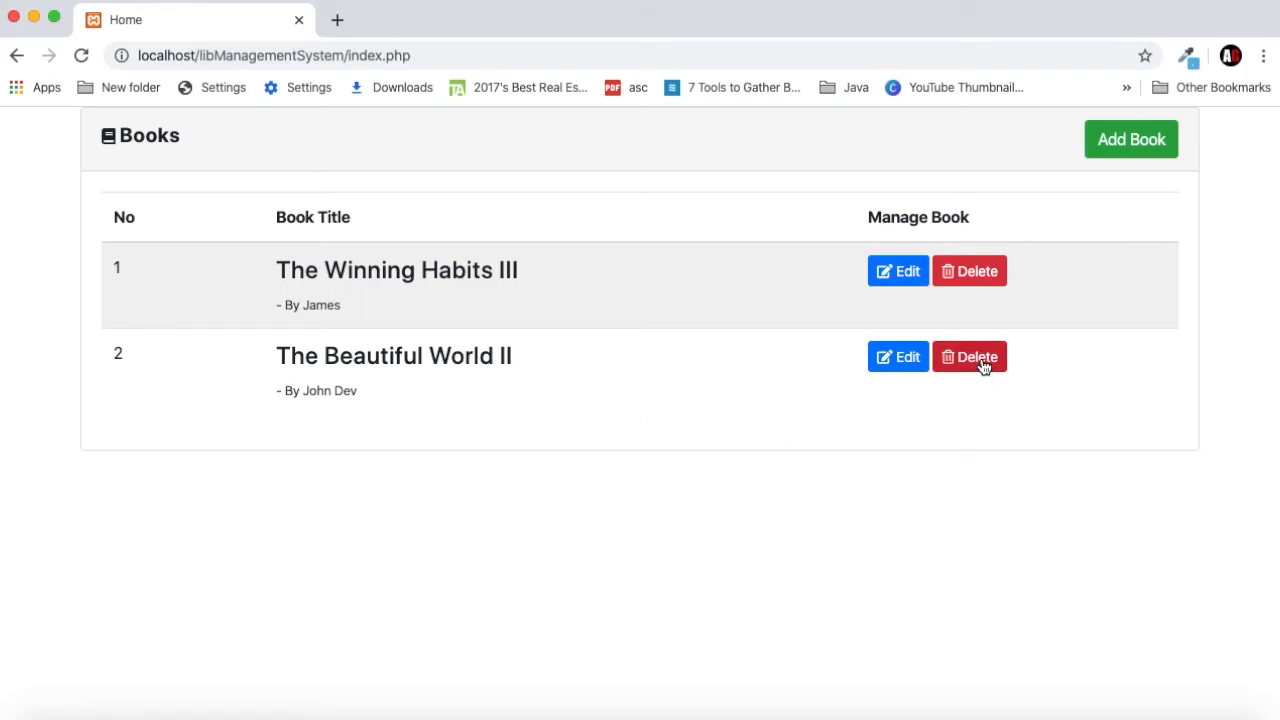
# - Delete 'The Beautiful World II', confirming so only 'The Winning Habits III' remains
pyautogui.click(968, 356)
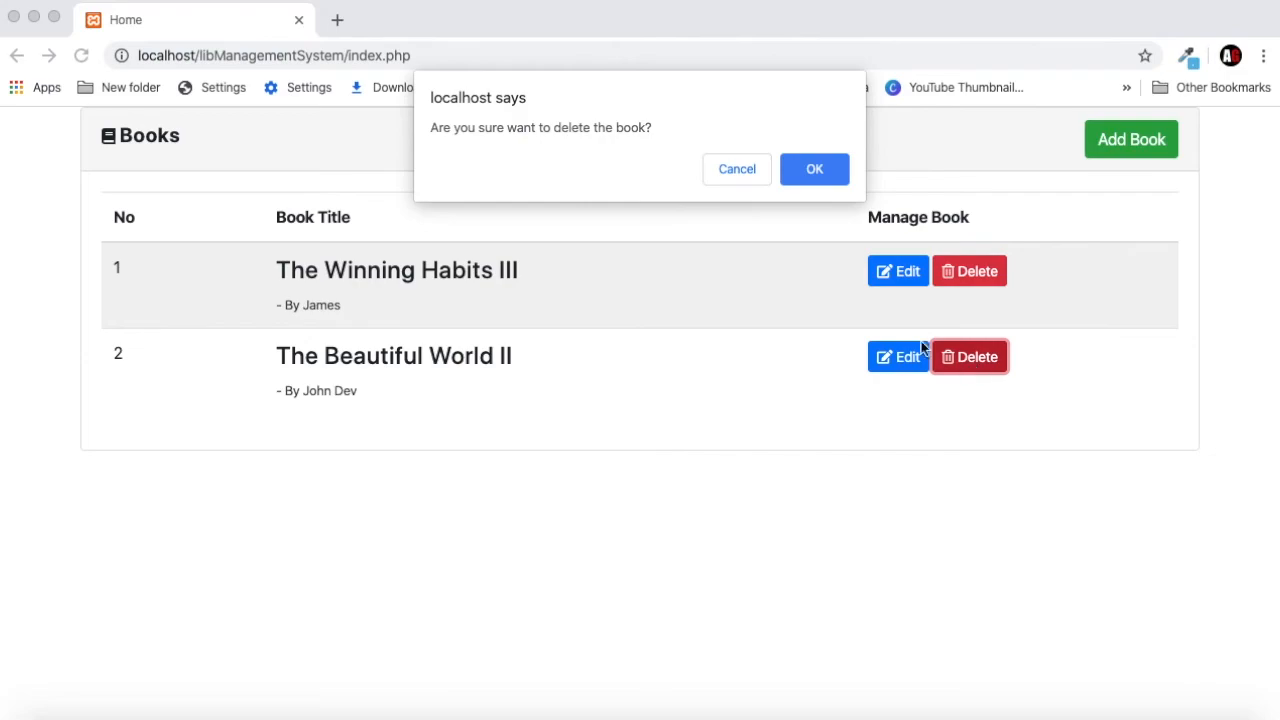
pyautogui.moveTo(596, 152)
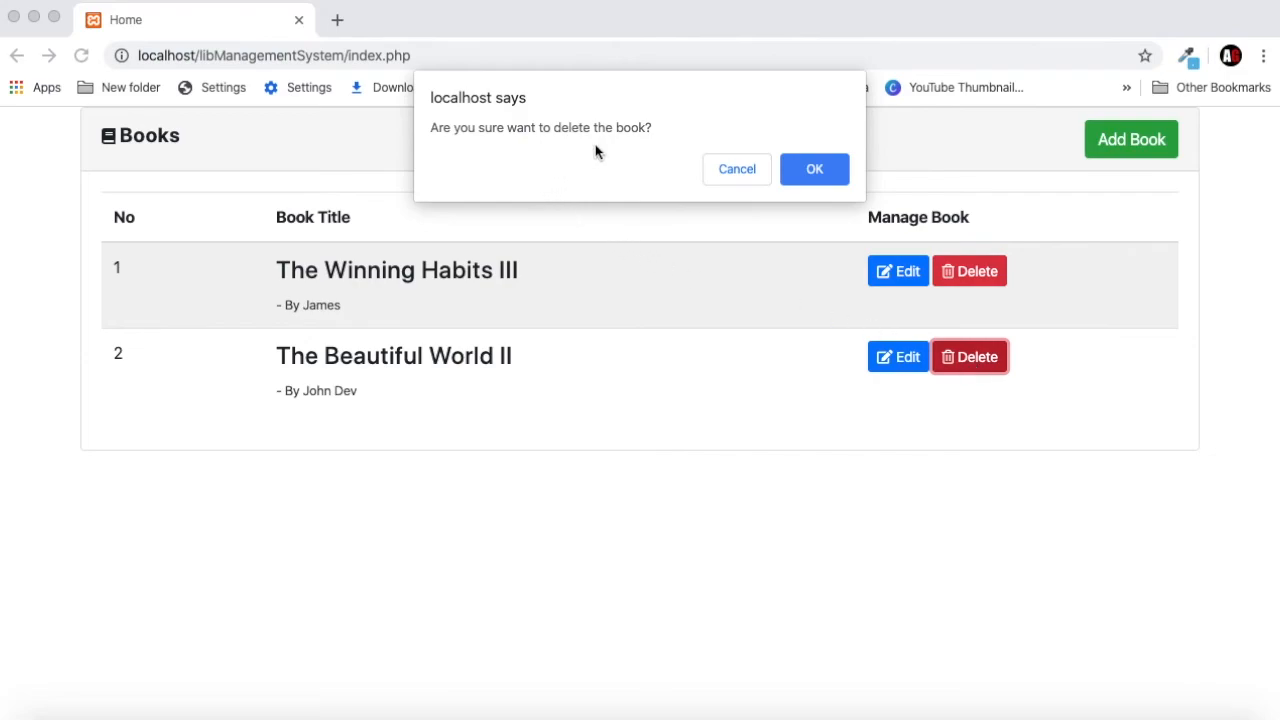
pyautogui.moveTo(520, 128)
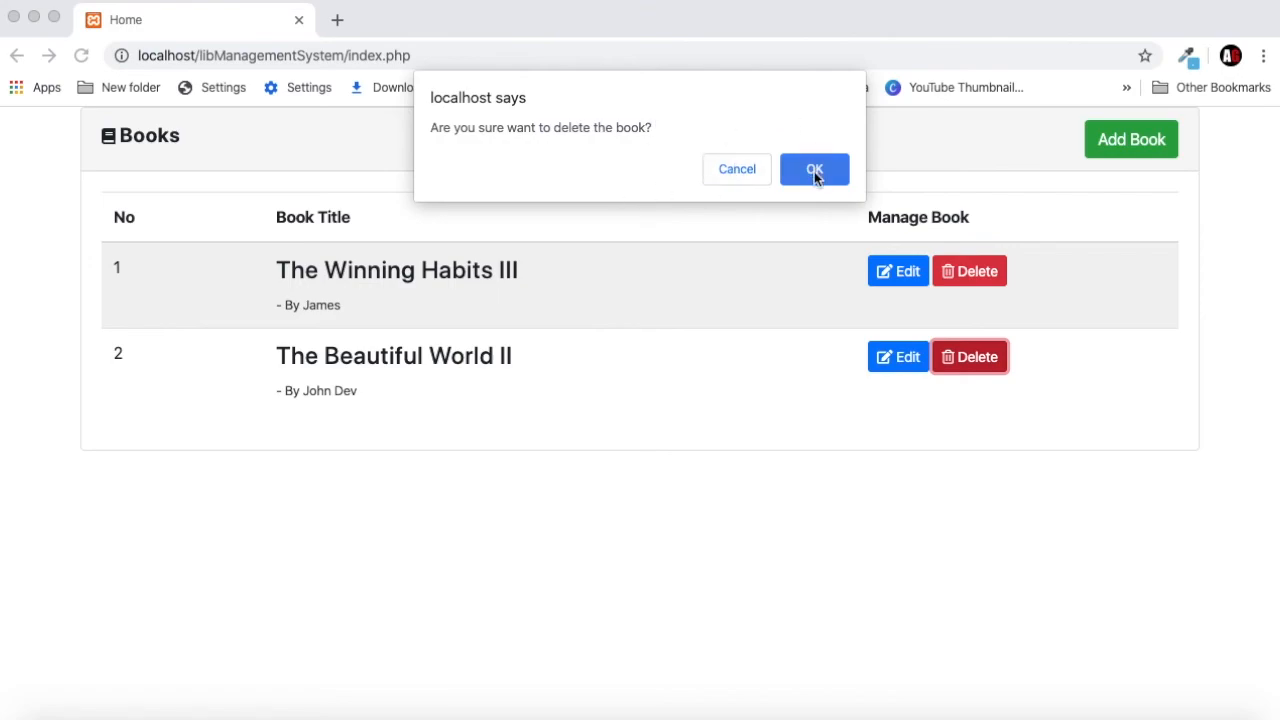
pyautogui.click(814, 168)
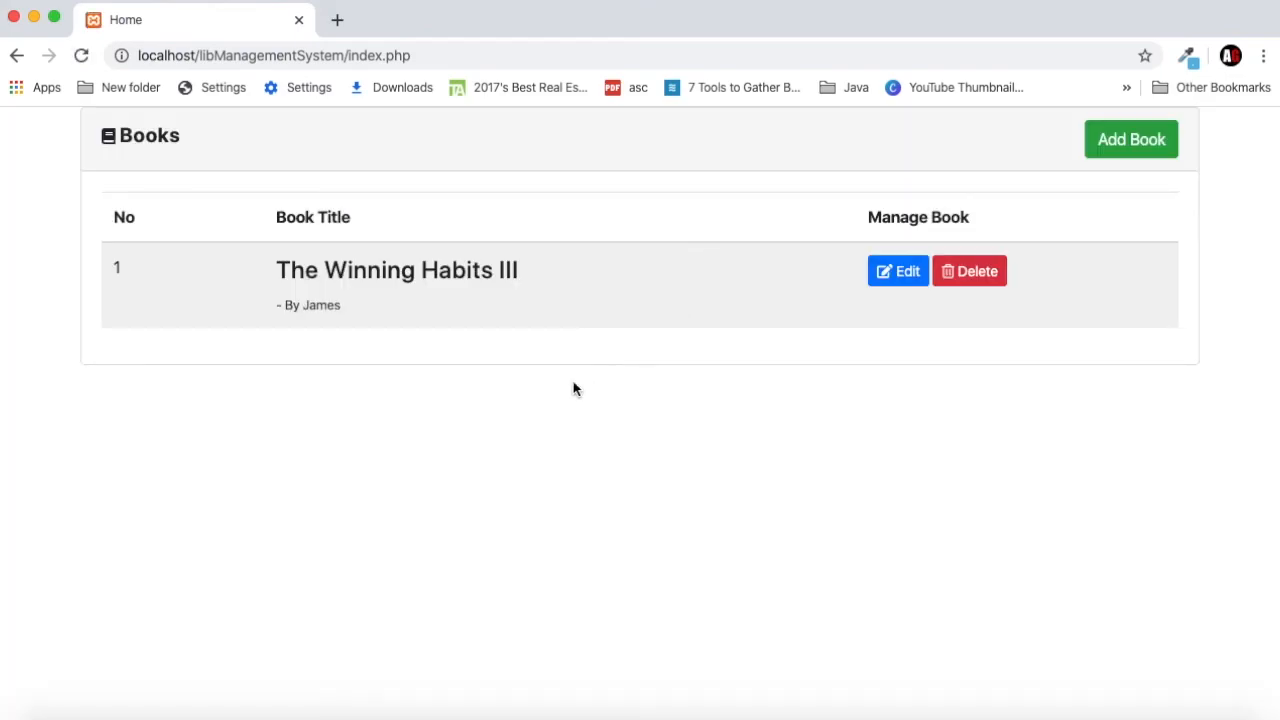
pyautogui.moveTo(494, 392)
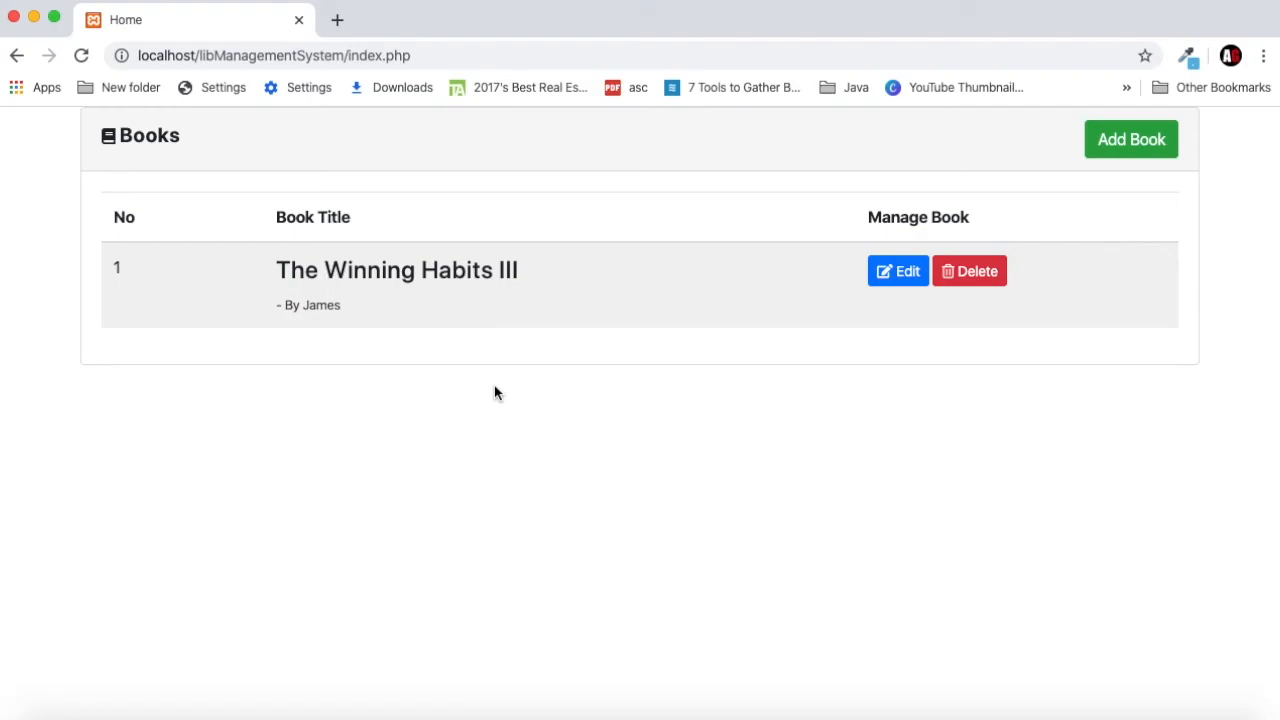
pyautogui.moveTo(484, 384)
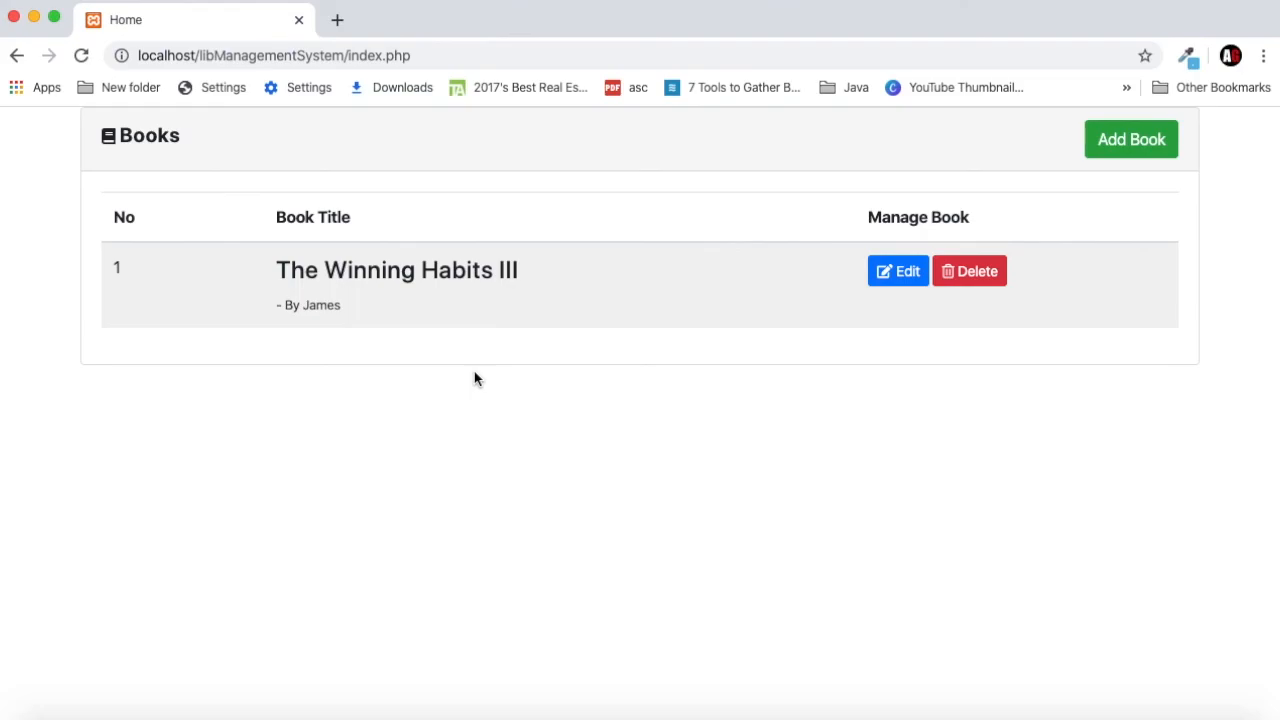
pyautogui.moveTo(604, 280)
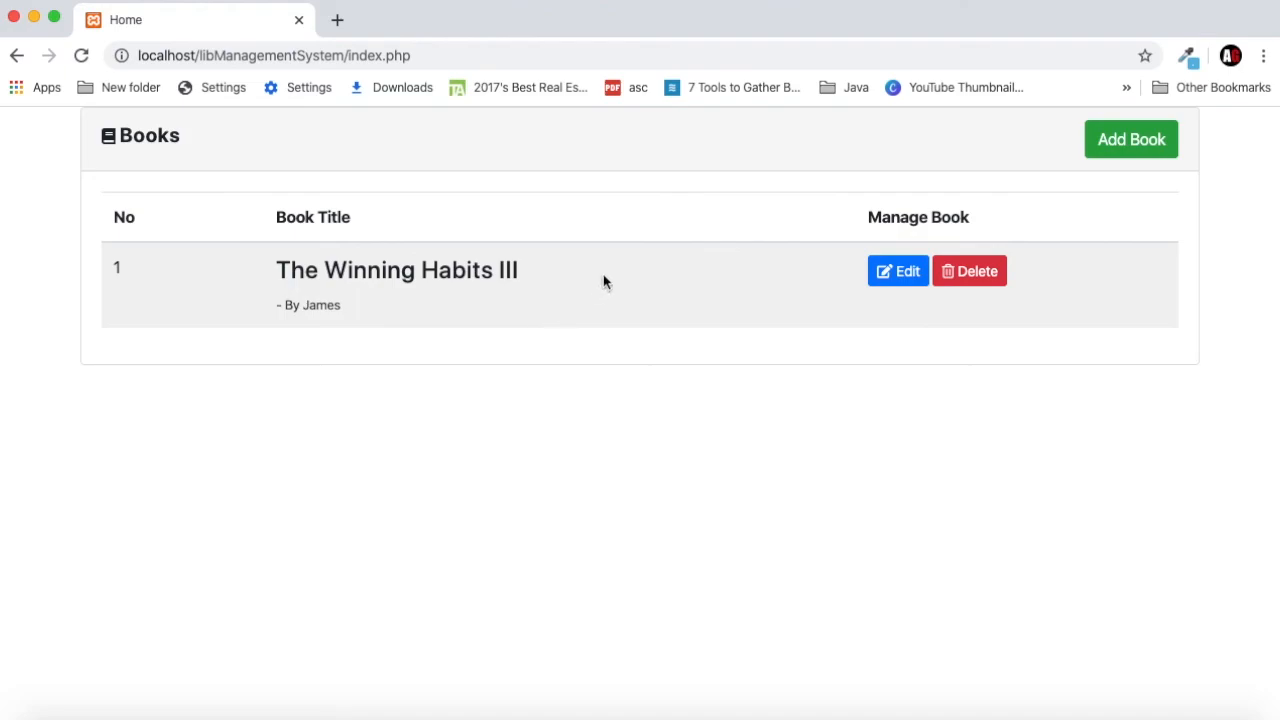
pyautogui.moveTo(764, 4)
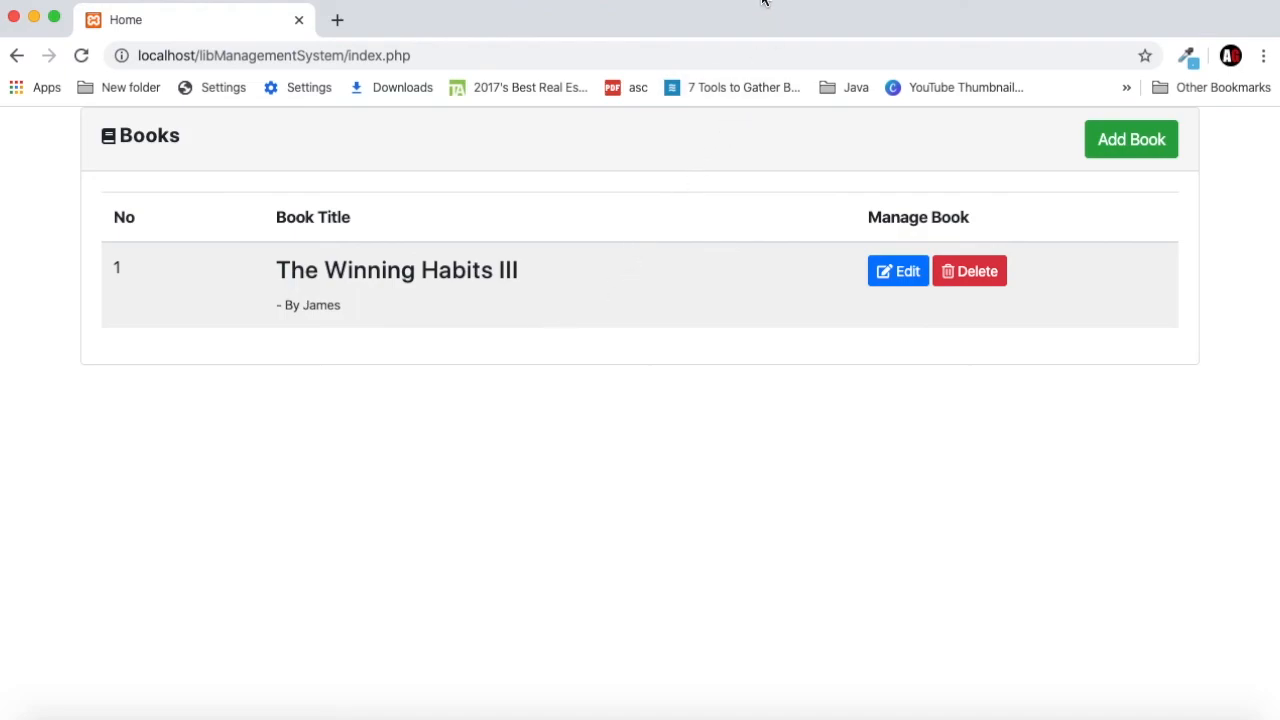